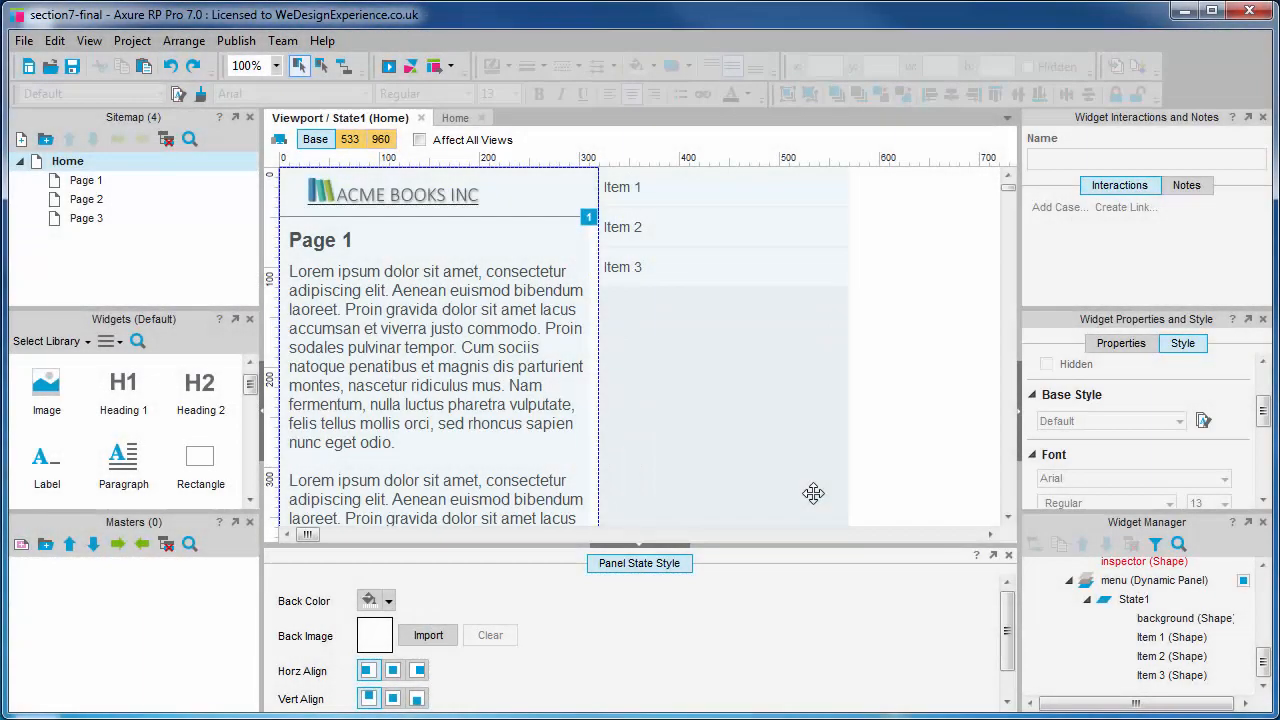
# Edit the Header panel's State1 and drop an Image widget at its right end.
pyautogui.click(390, 195)
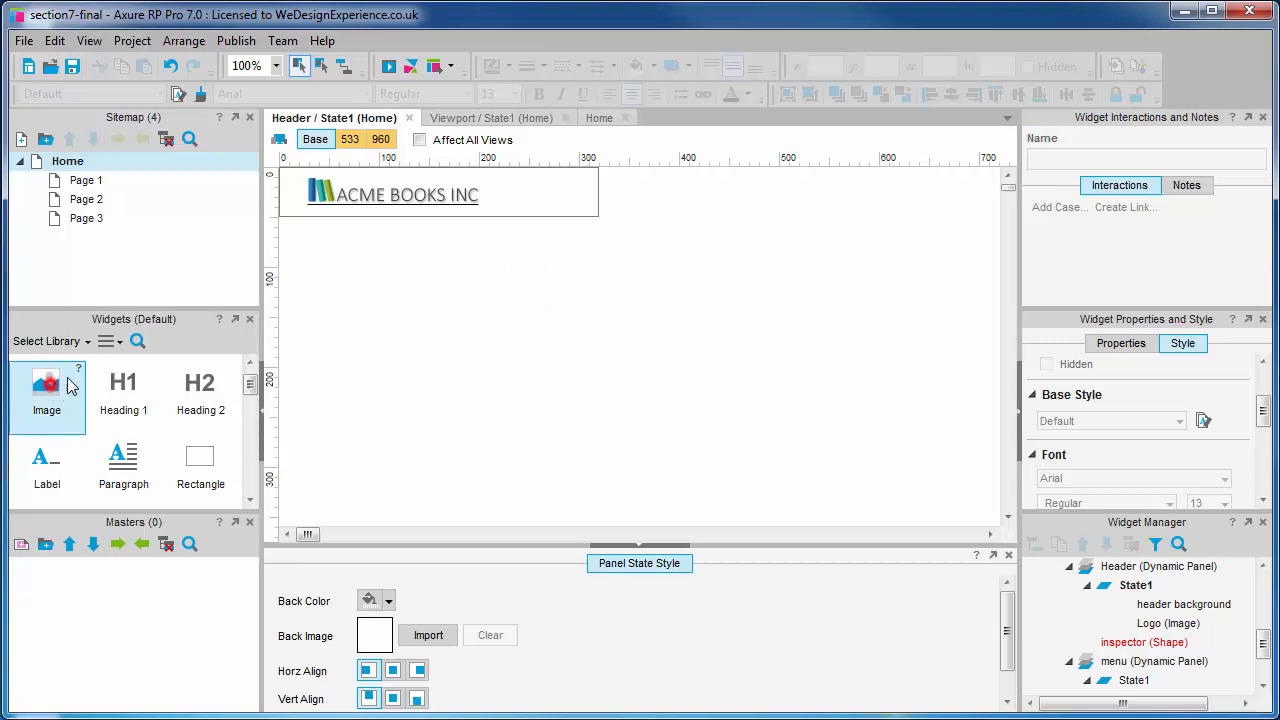
pyautogui.moveTo(46, 390); pyautogui.dragTo(575, 195)
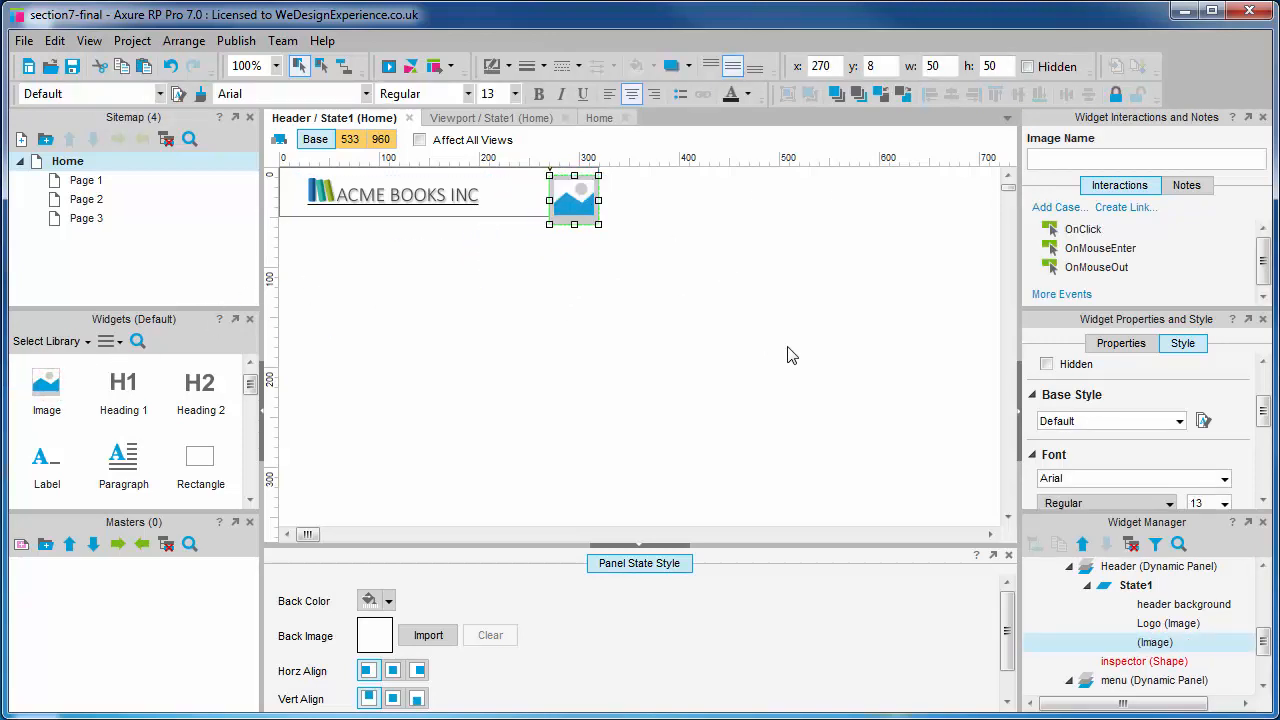
pyautogui.moveTo(758, 322)
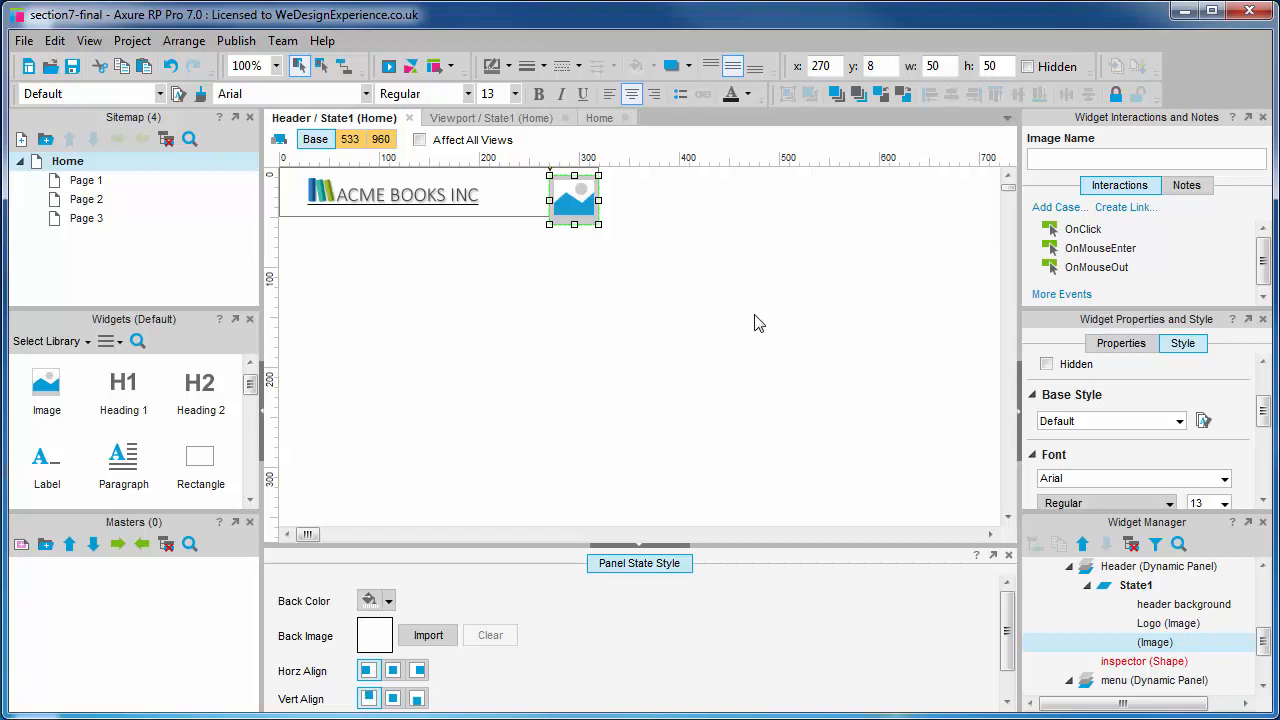
# Load burger.png into the header image placeholder and autosize it to the picture.
pyautogui.click(427, 635)
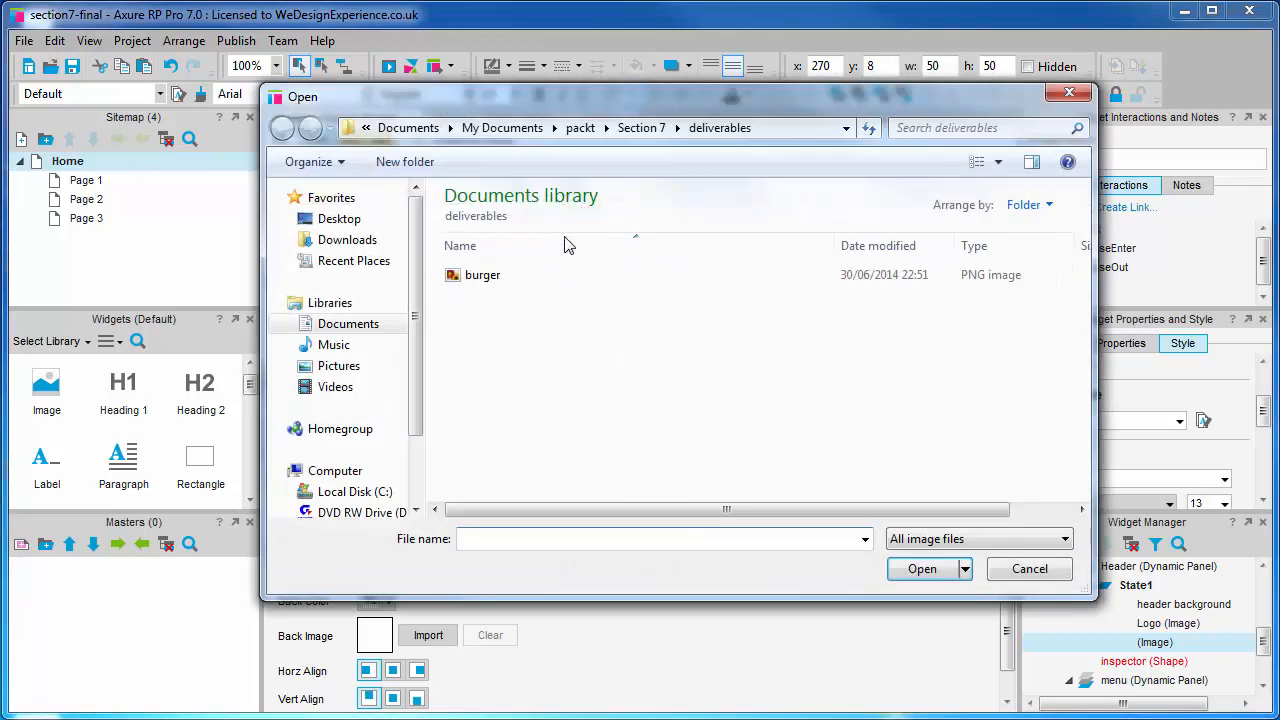
pyautogui.click(483, 275)
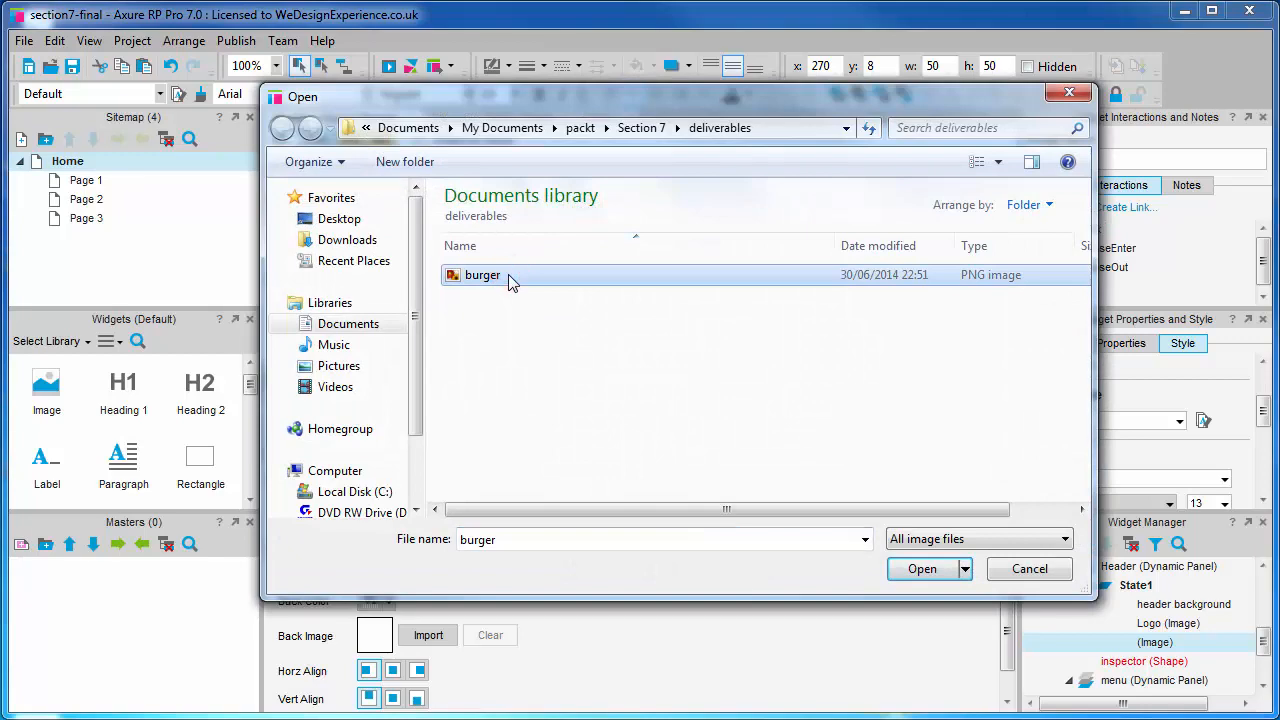
pyautogui.click(922, 568)
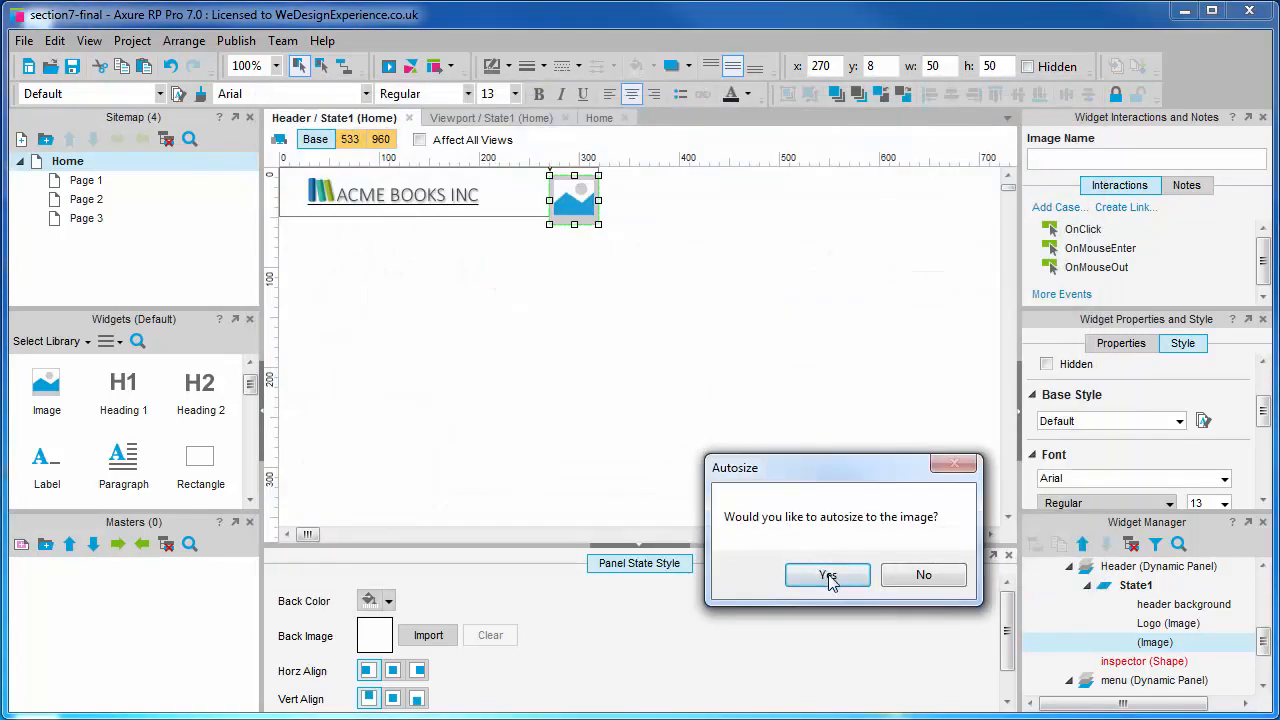
pyautogui.click(827, 575)
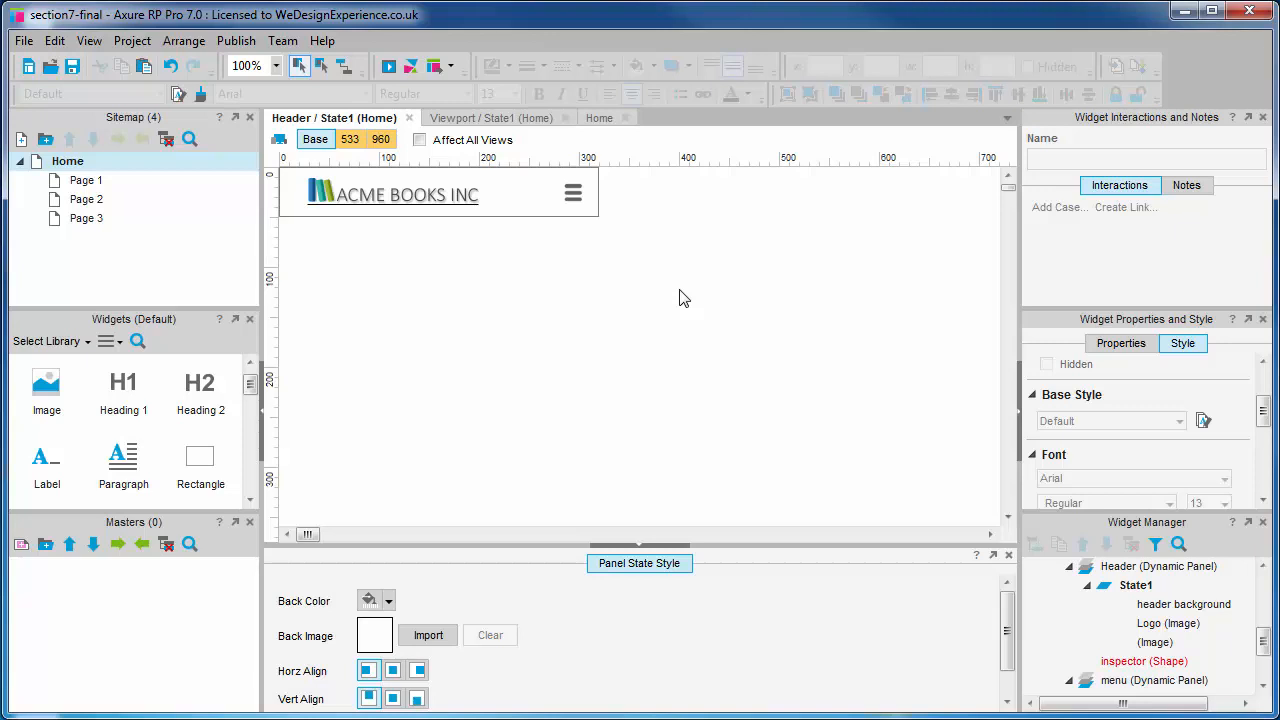
pyautogui.moveTo(687, 307)
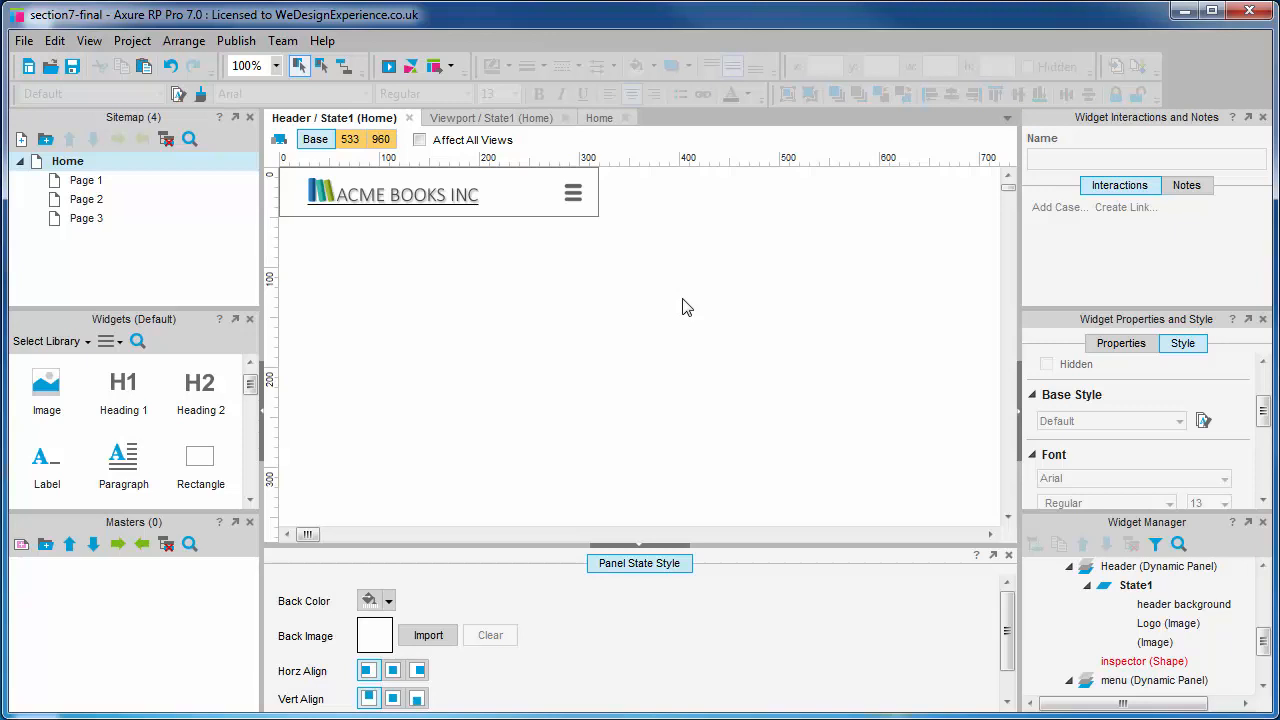
pyautogui.moveTo(668, 281)
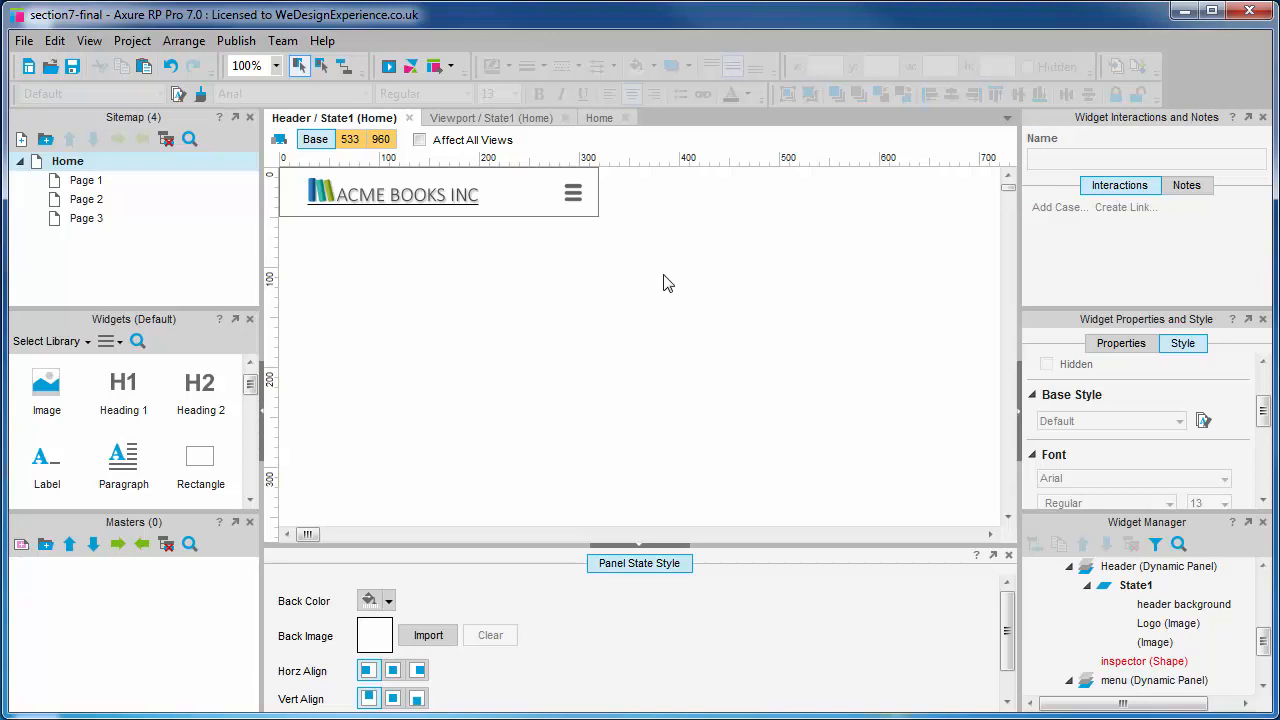
# Give the hamburger image the name 'Menu button'.
pyautogui.click(573, 192)
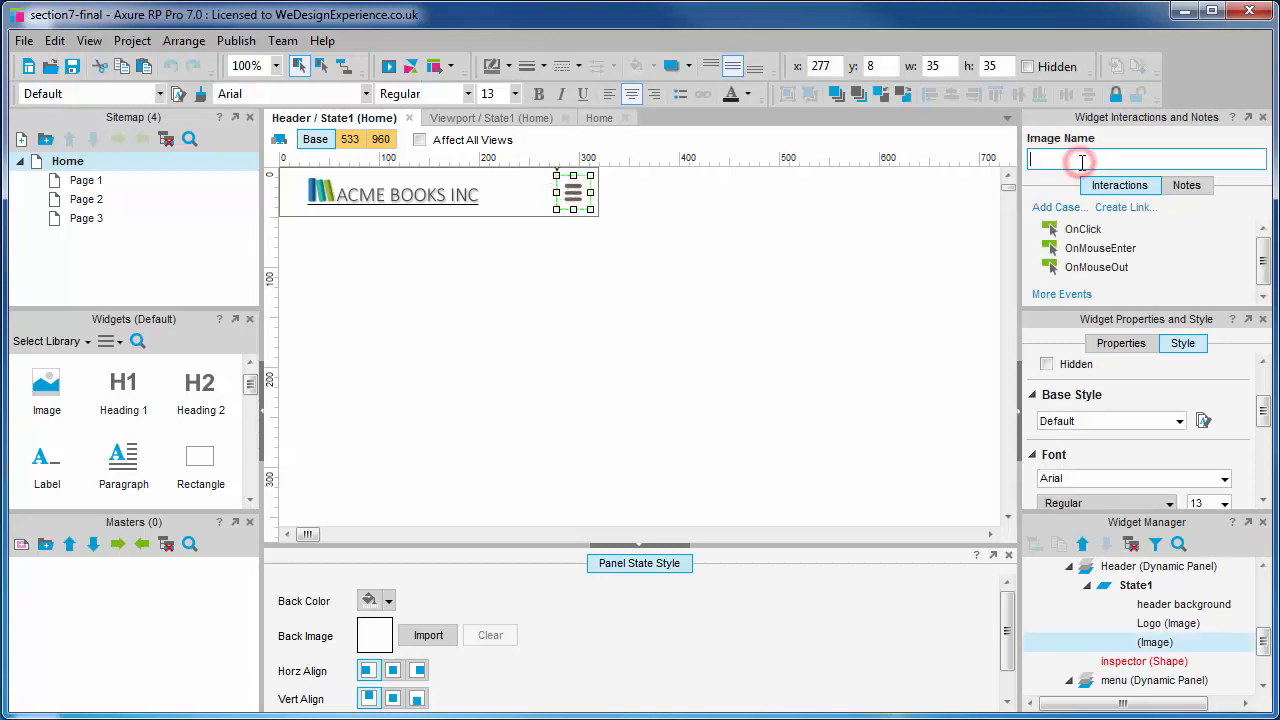
pyautogui.write('Menu tu')
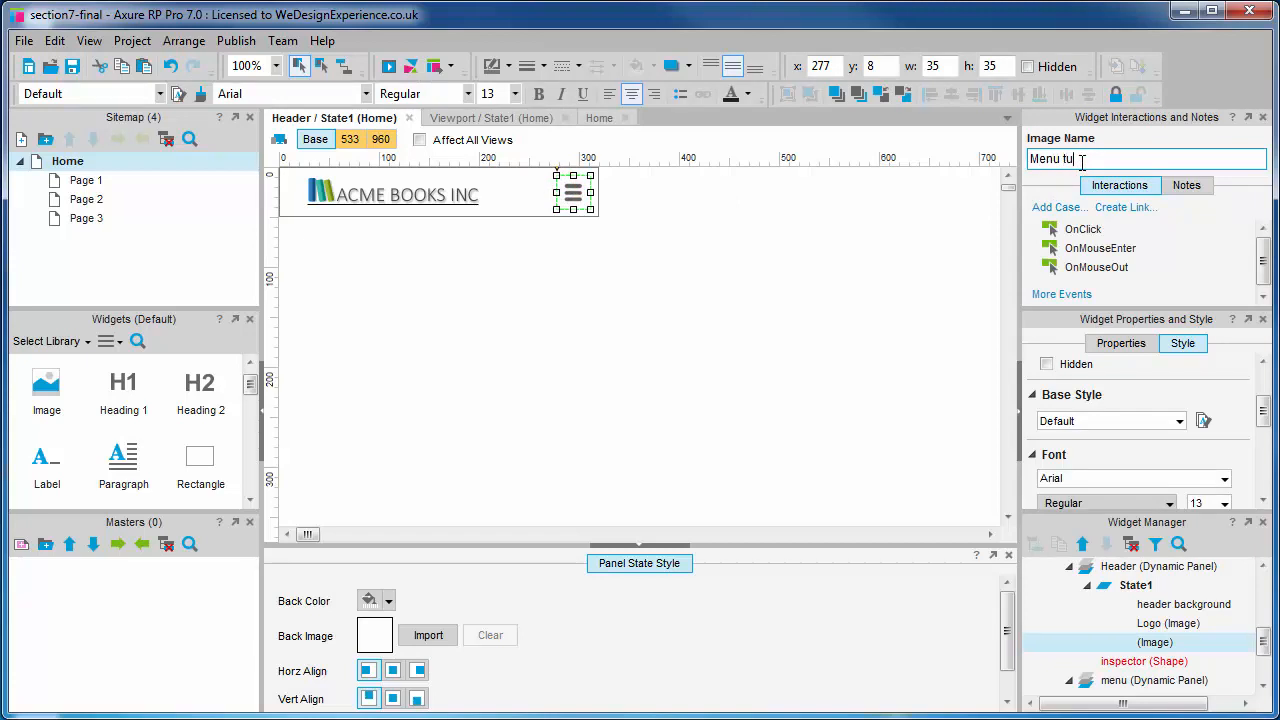
pyautogui.write('button')
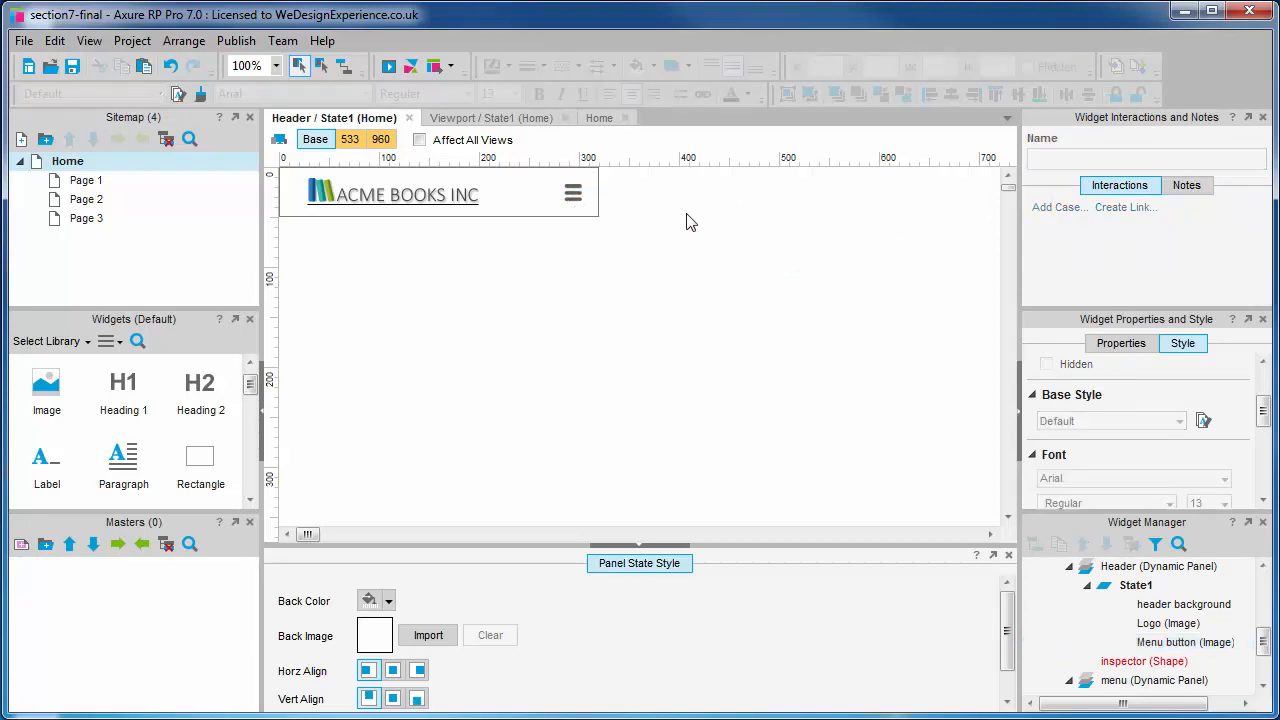
pyautogui.click(573, 191)
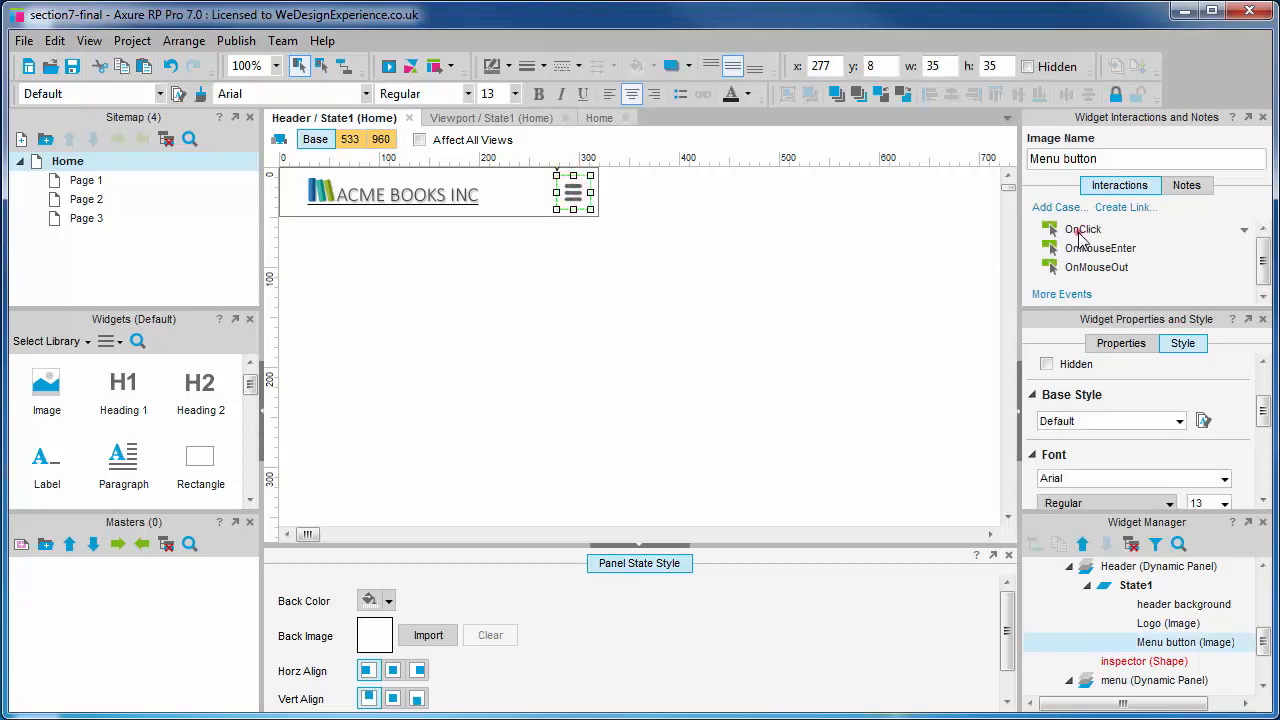
# Add an OnClick Move action shifting the menu panel by x -250, linear over 500 ms.
pyautogui.click(1084, 229)
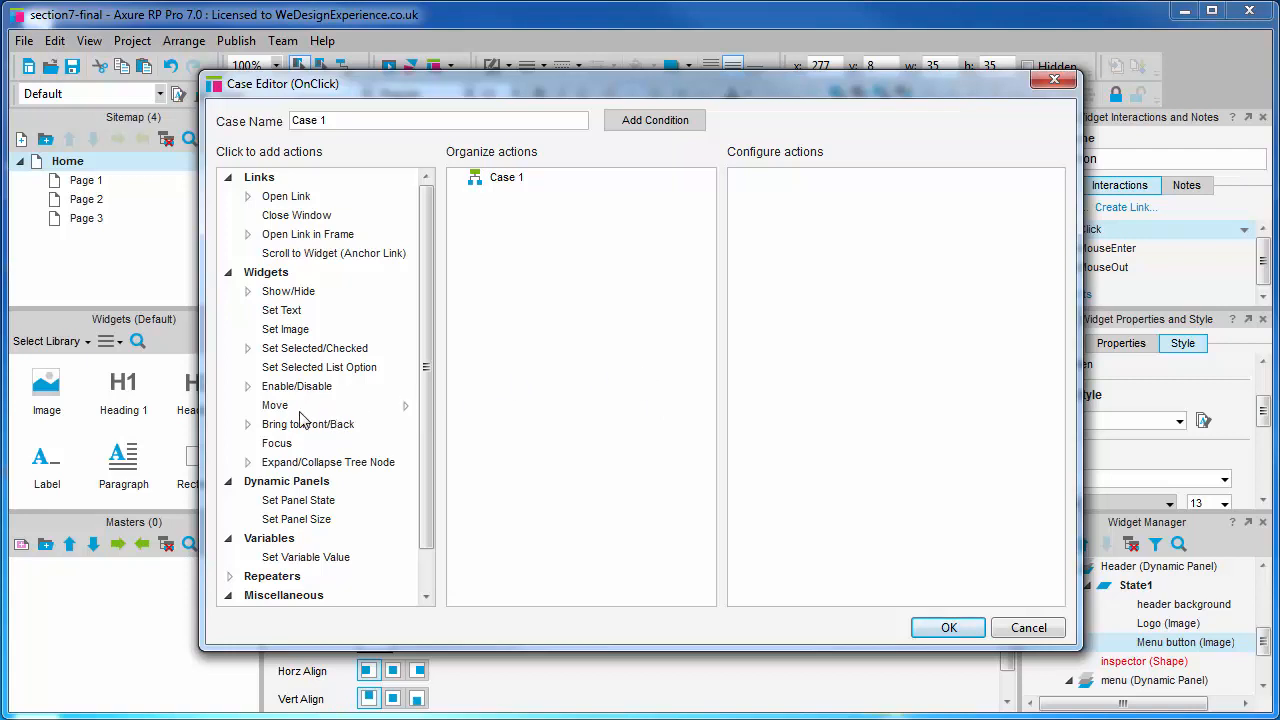
pyautogui.click(274, 405)
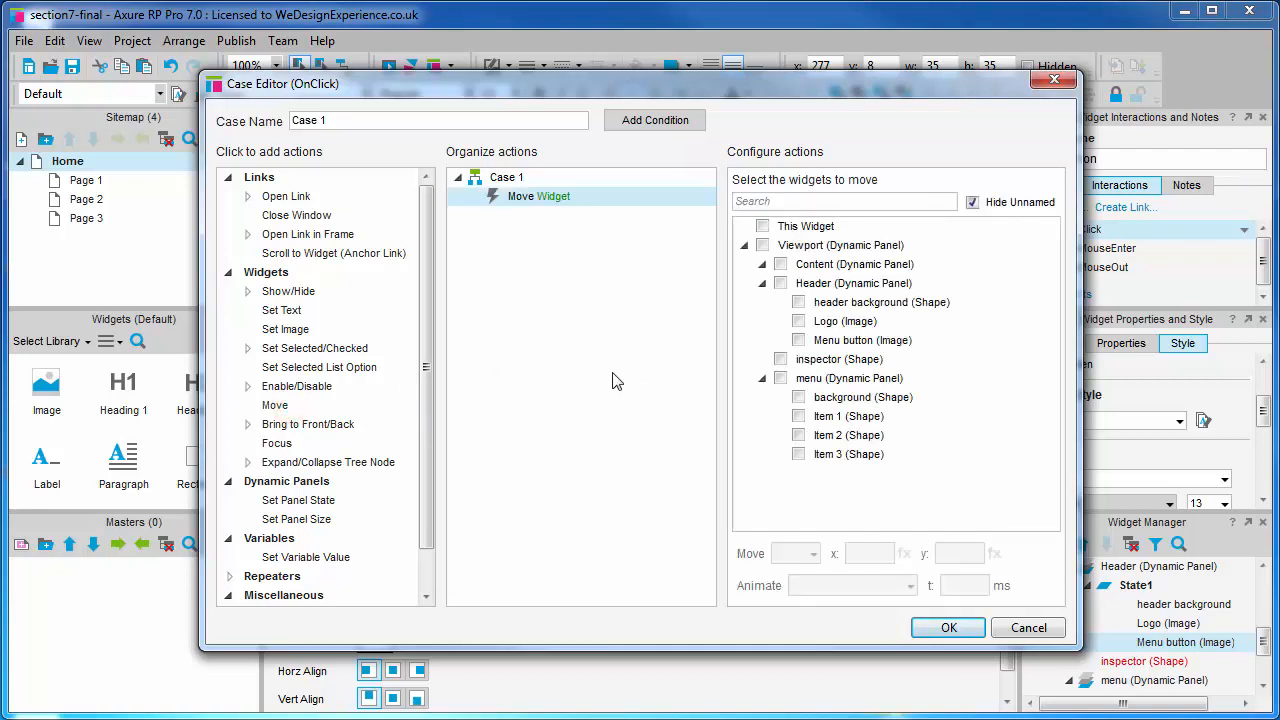
pyautogui.click(780, 378)
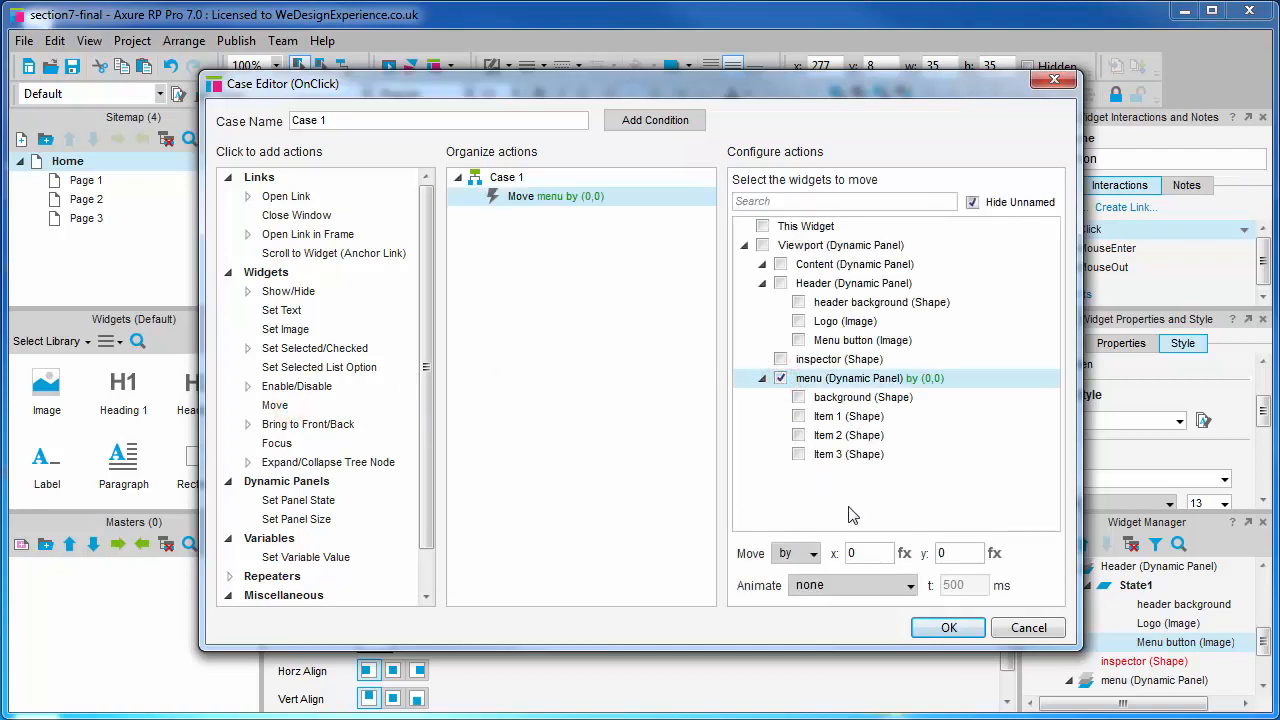
pyautogui.click(865, 553)
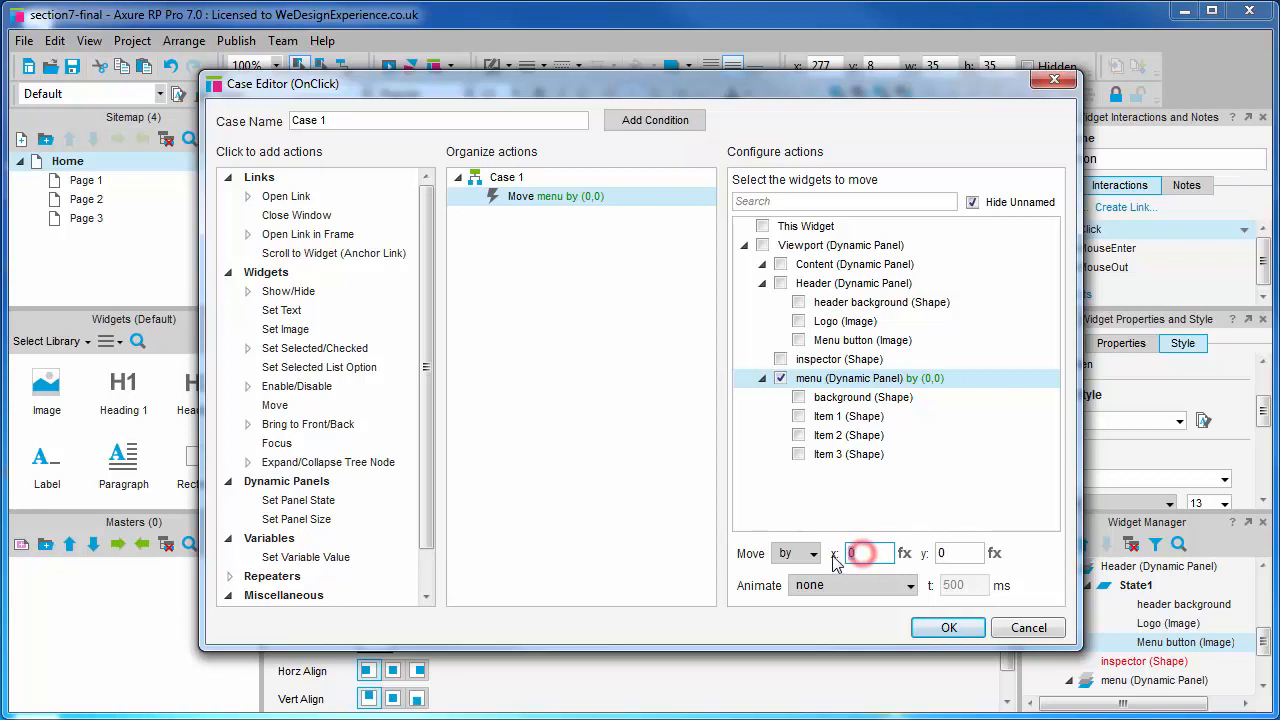
pyautogui.write('-250')
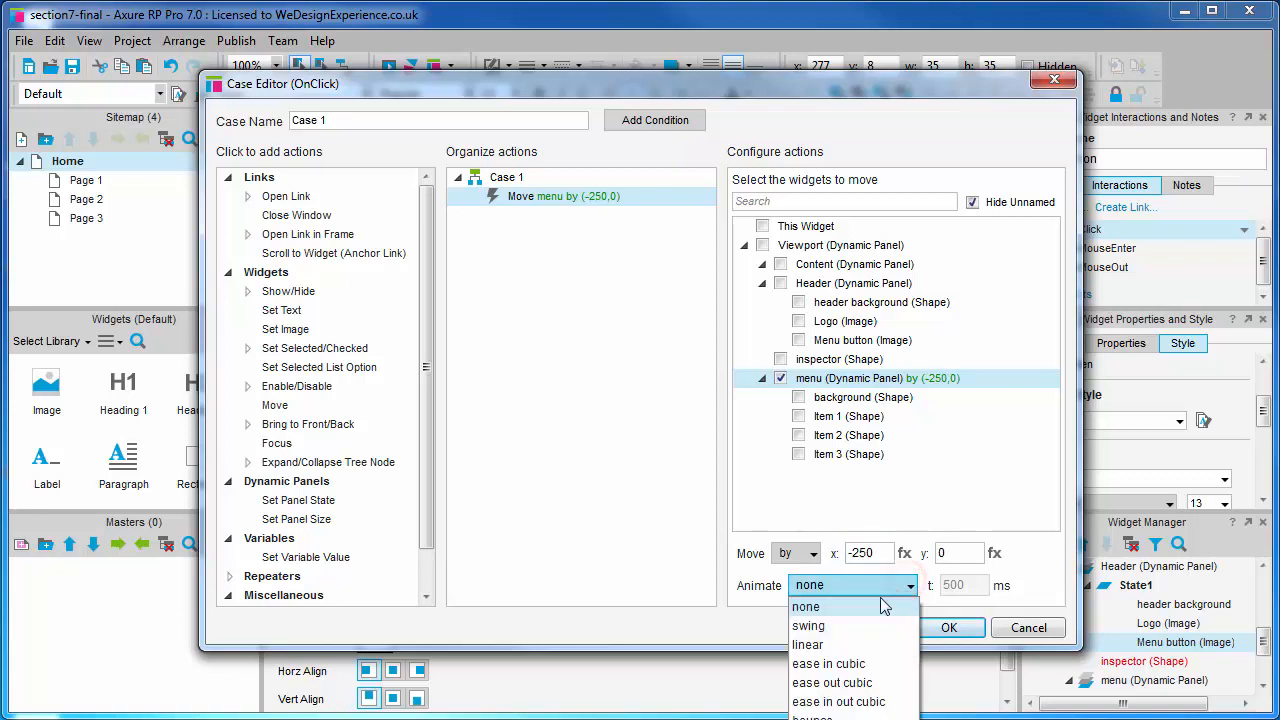
pyautogui.click(807, 644)
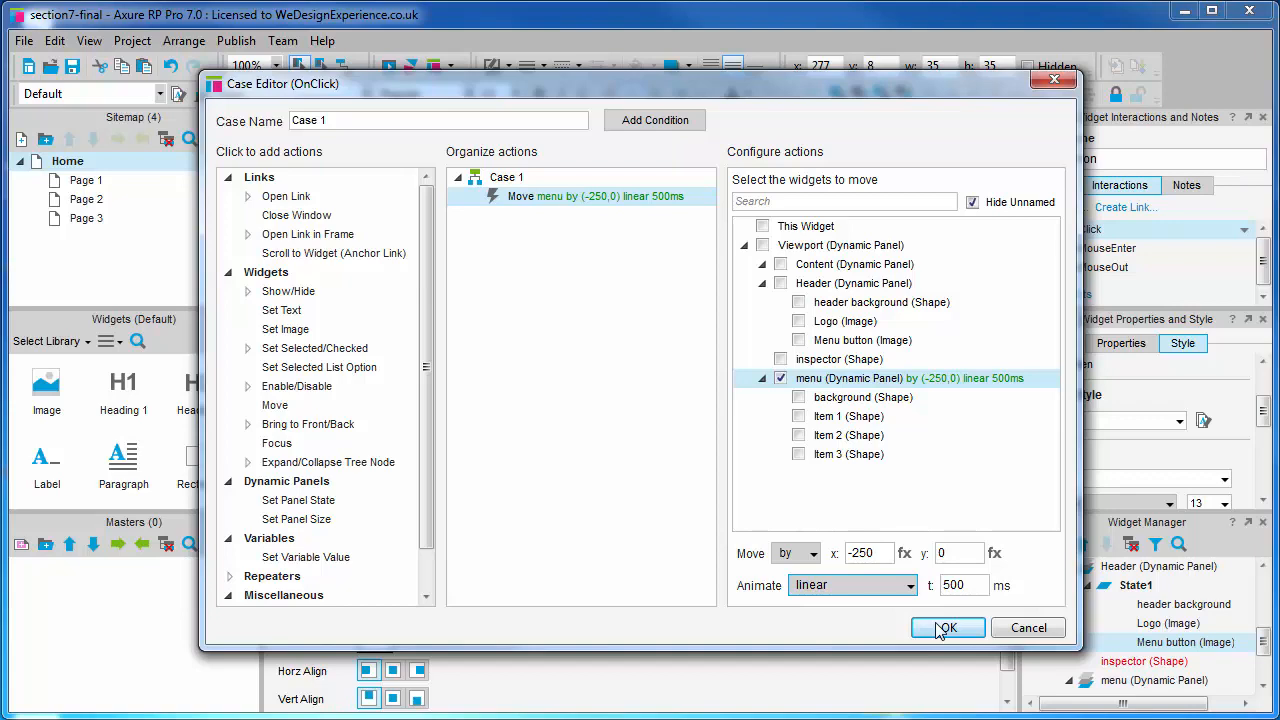
pyautogui.click(947, 627)
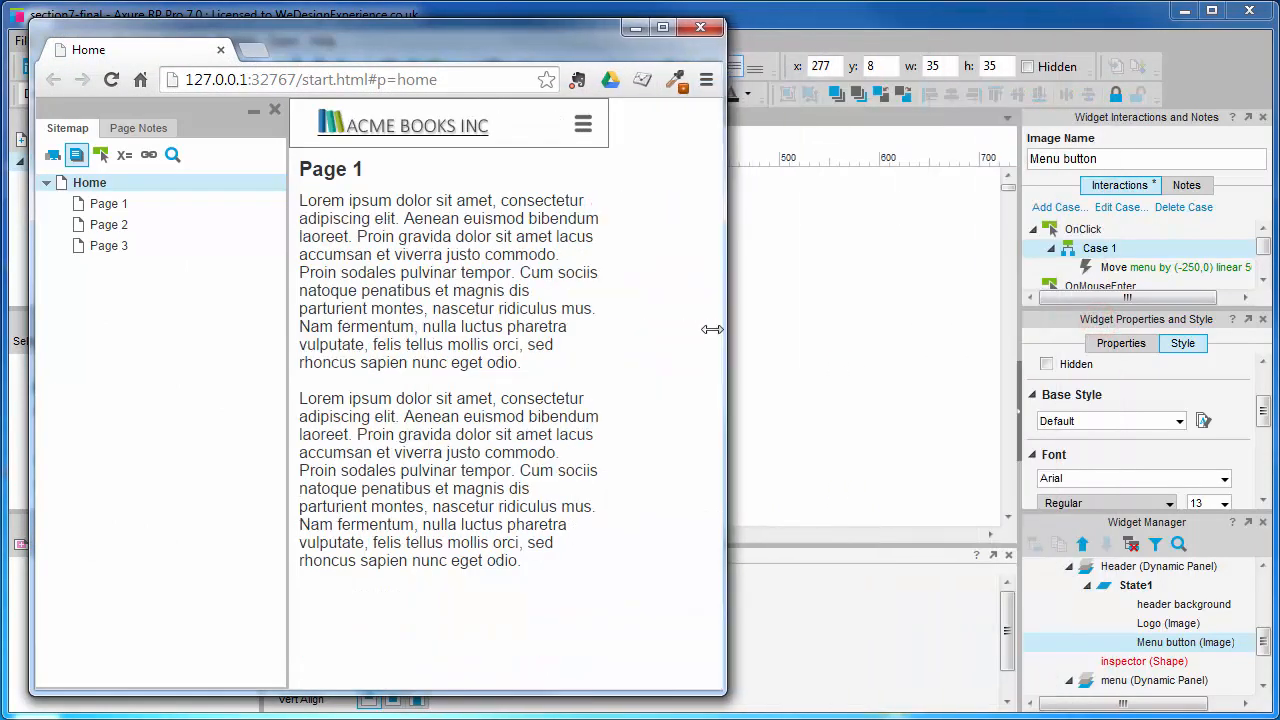
# Narrow the Chrome preview, click the hamburger to slide the menu in, then close the browser.
pyautogui.moveTo(727, 328); pyautogui.dragTo(688, 328)
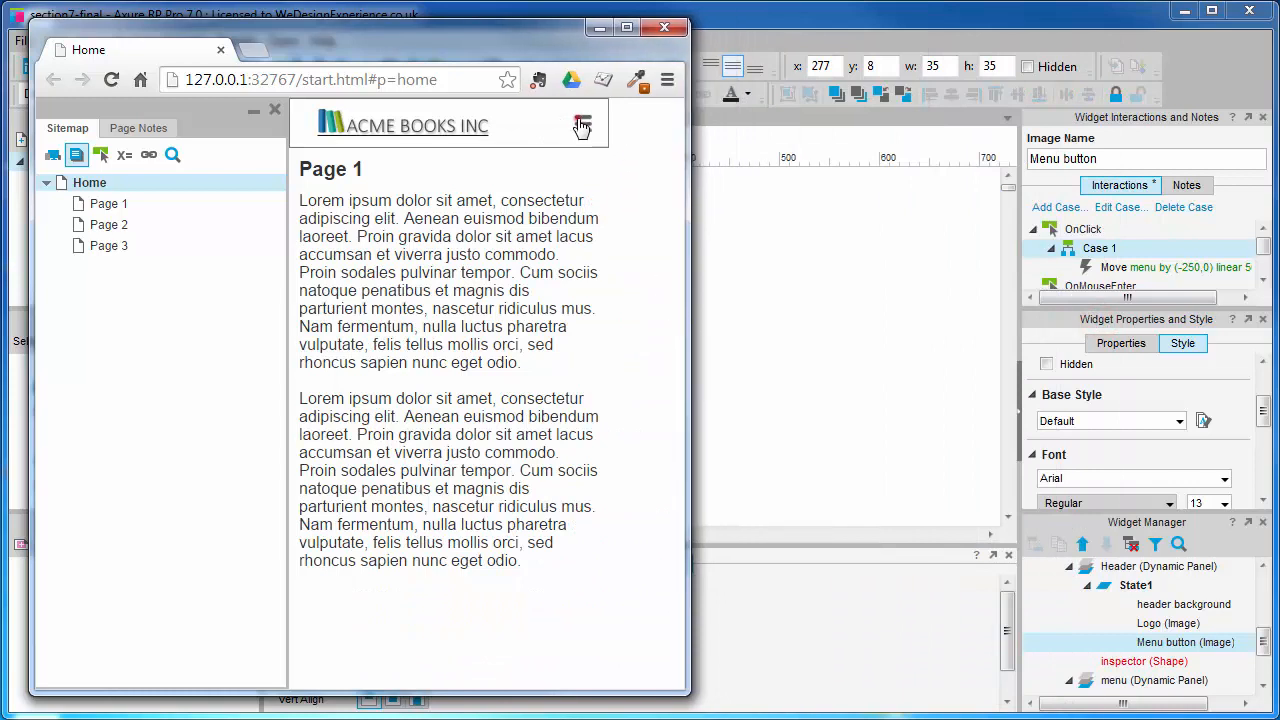
pyautogui.click(582, 125)
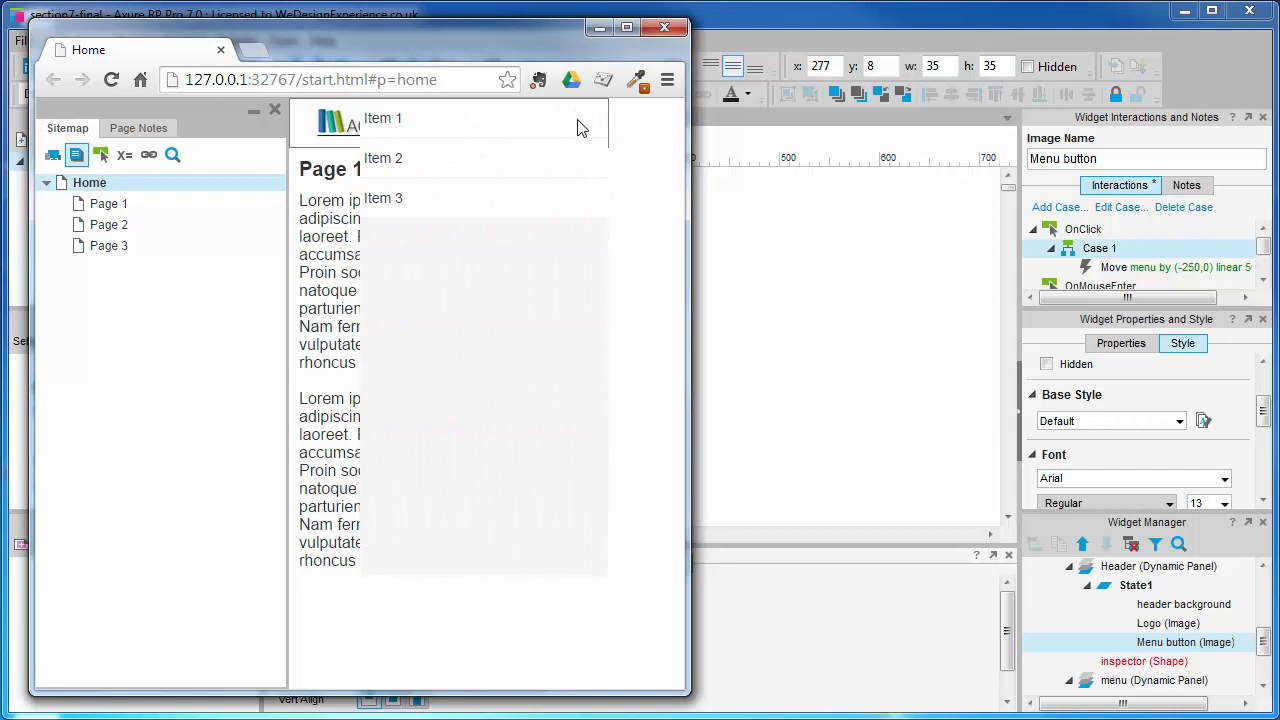
pyautogui.moveTo(557, 215)
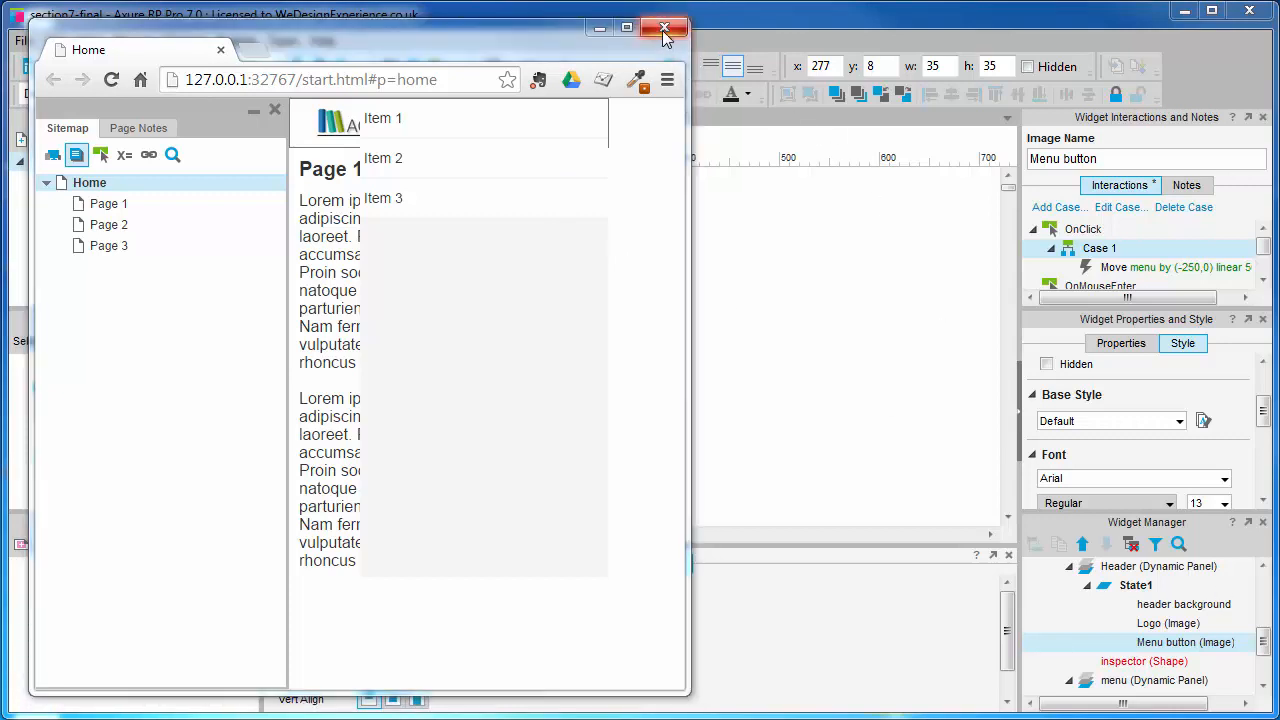
pyautogui.click(664, 27)
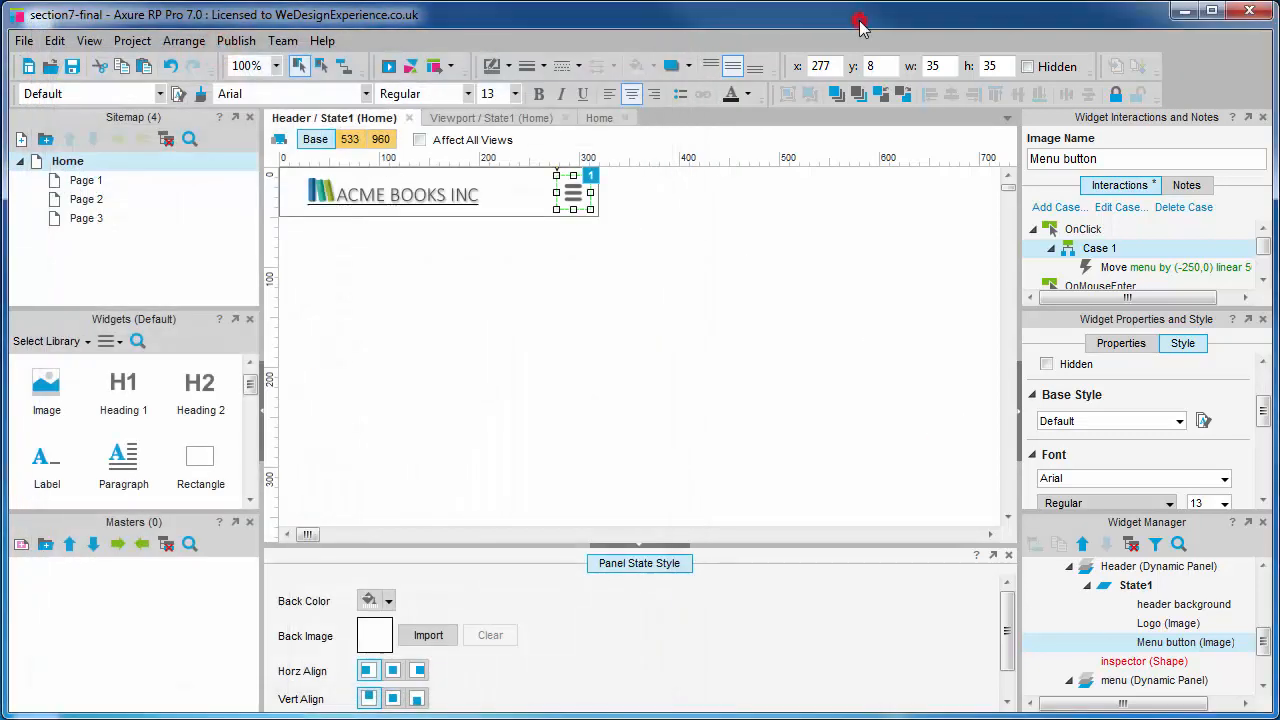
pyautogui.moveTo(860, 22)
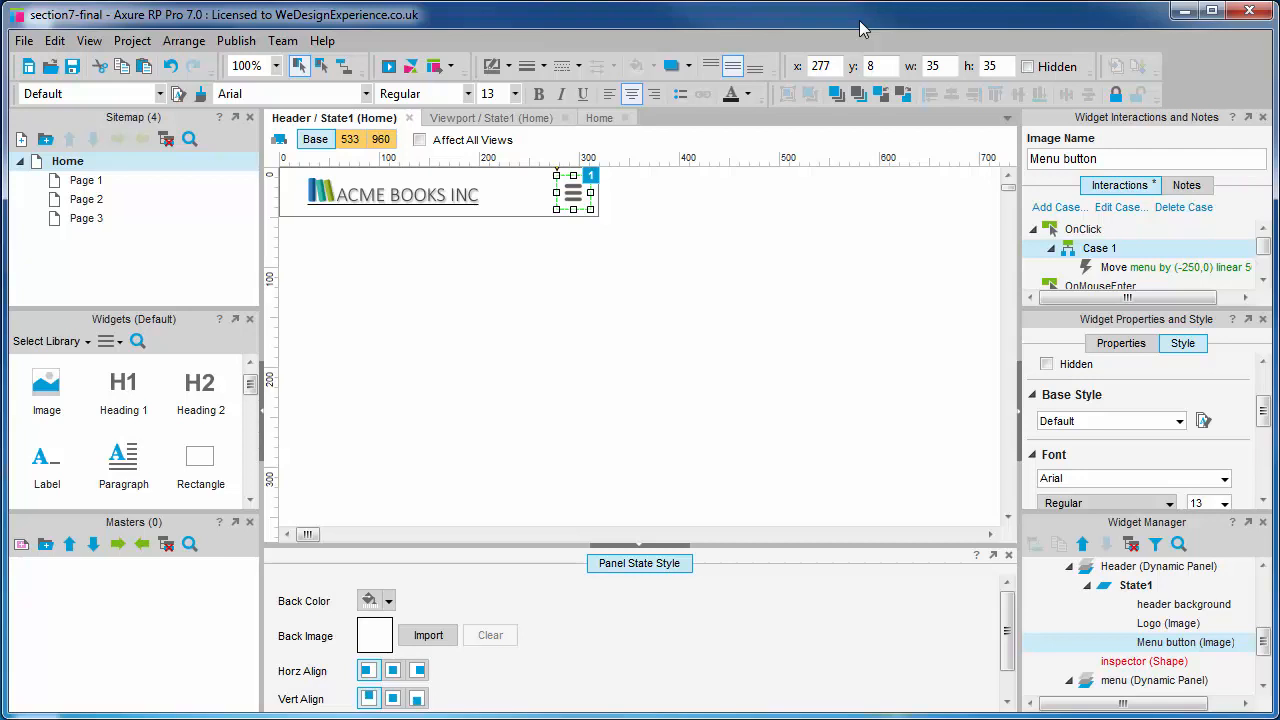
pyautogui.moveTo(530, 110)
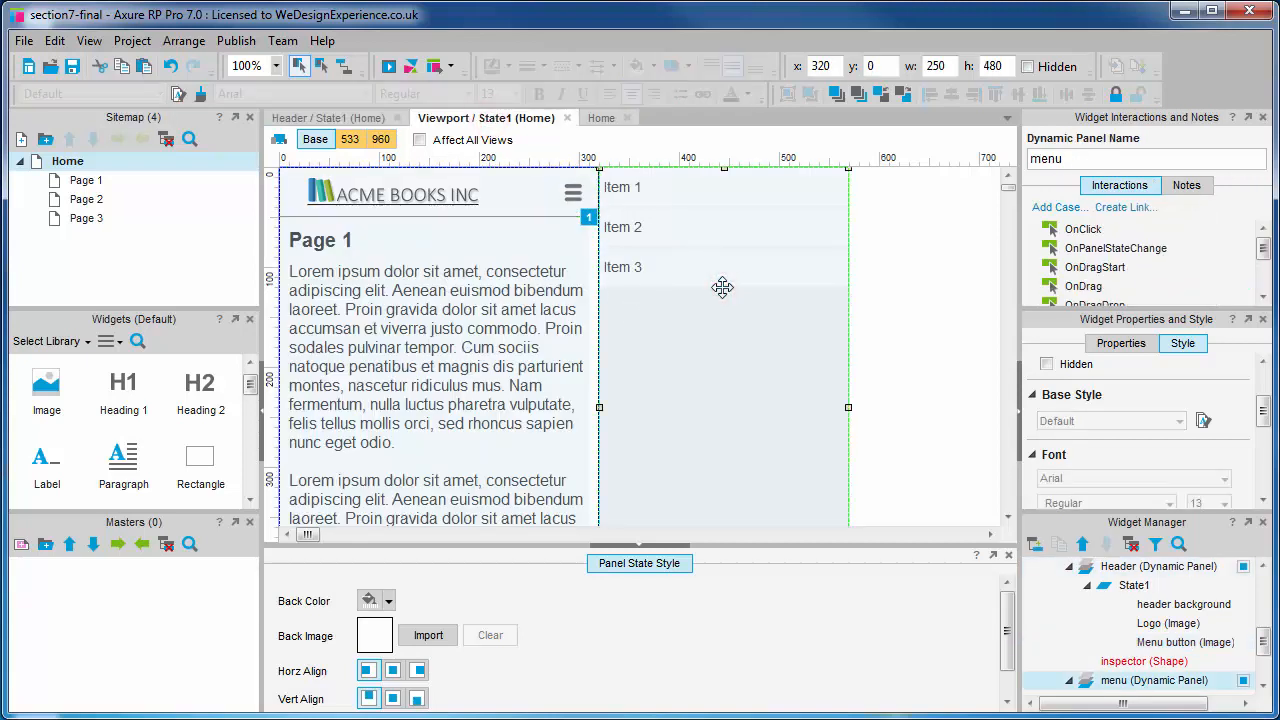
pyautogui.moveTo(1160, 268)
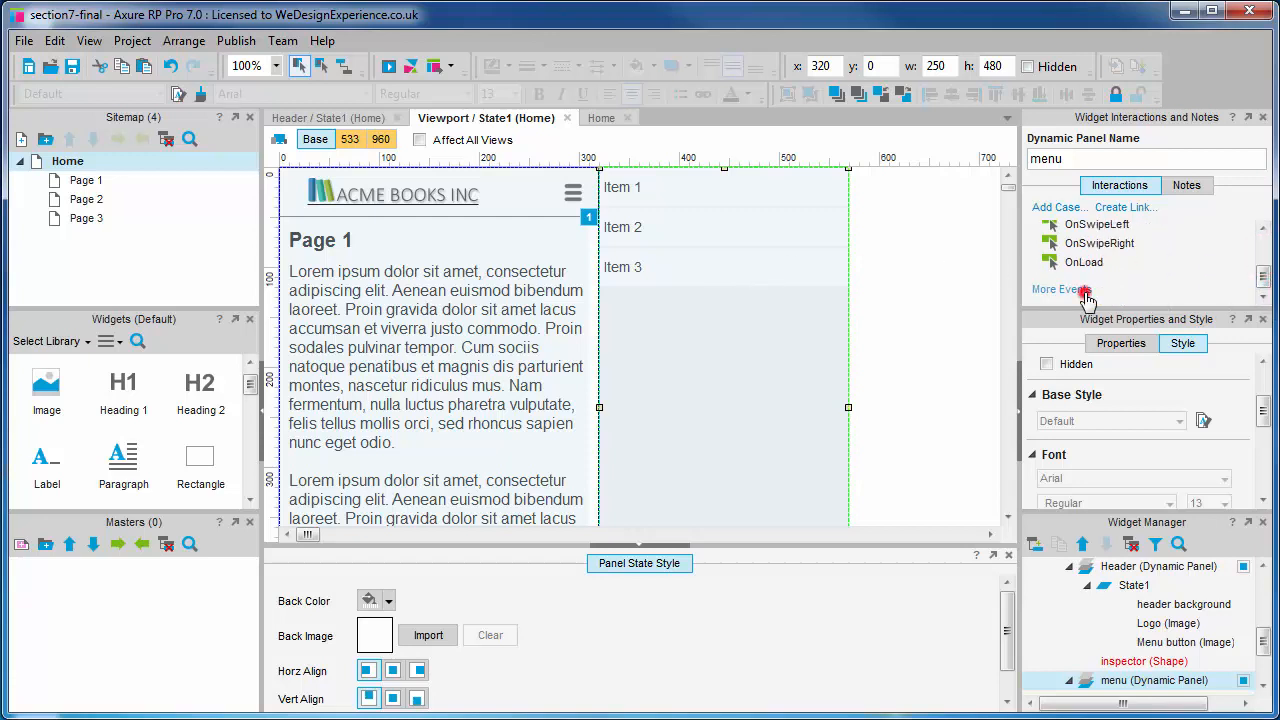
# Open a new OnMove case for the menu dynamic panel from More Events.
pyautogui.click(1061, 289)
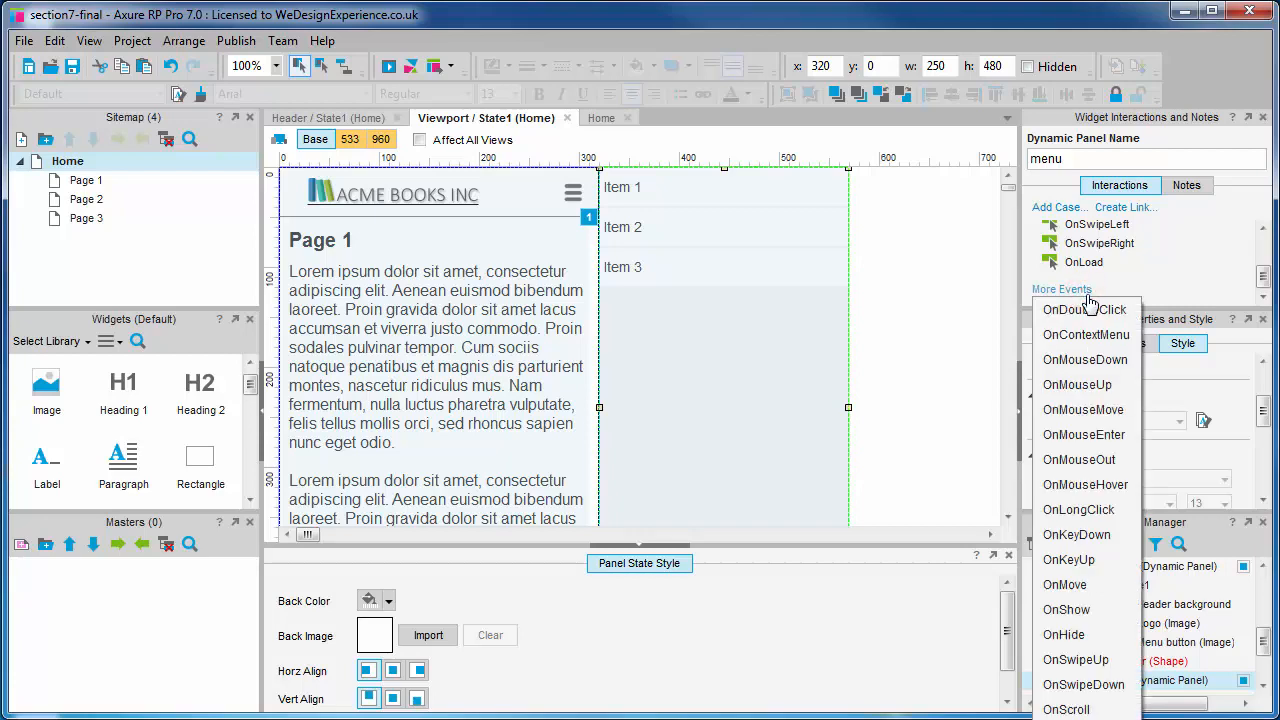
pyautogui.moveTo(1064, 585)
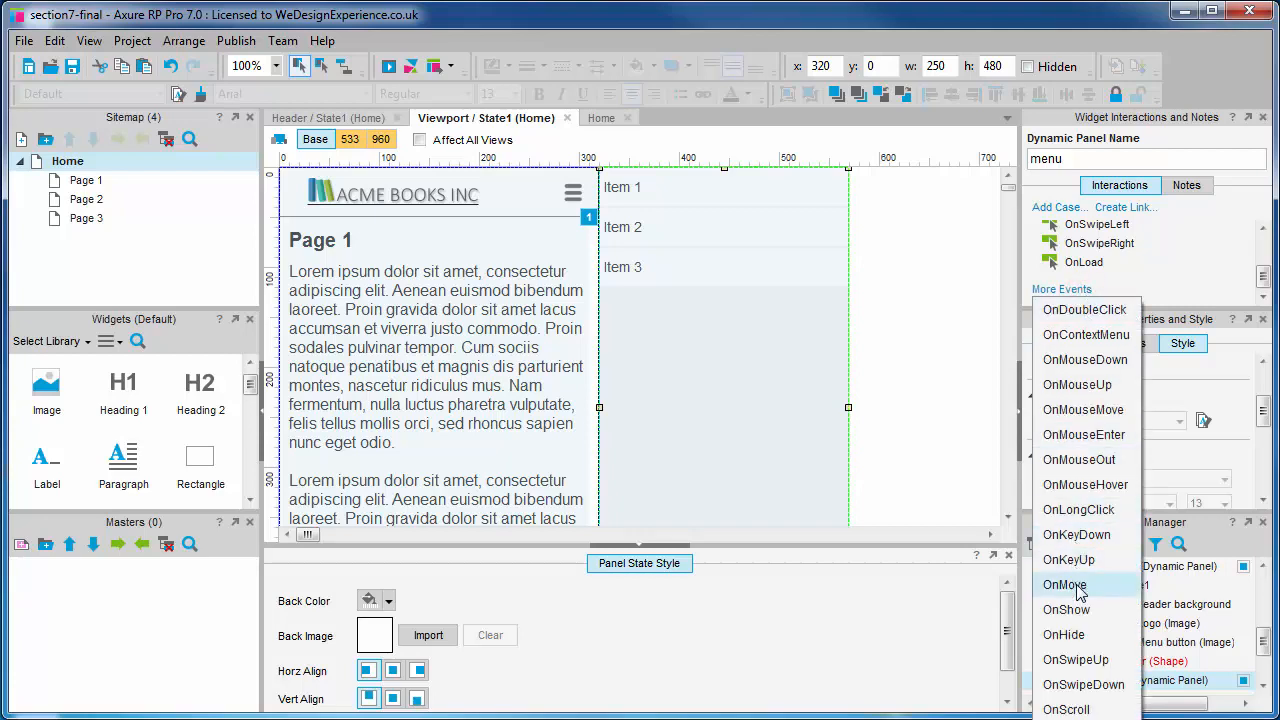
pyautogui.click(1064, 584)
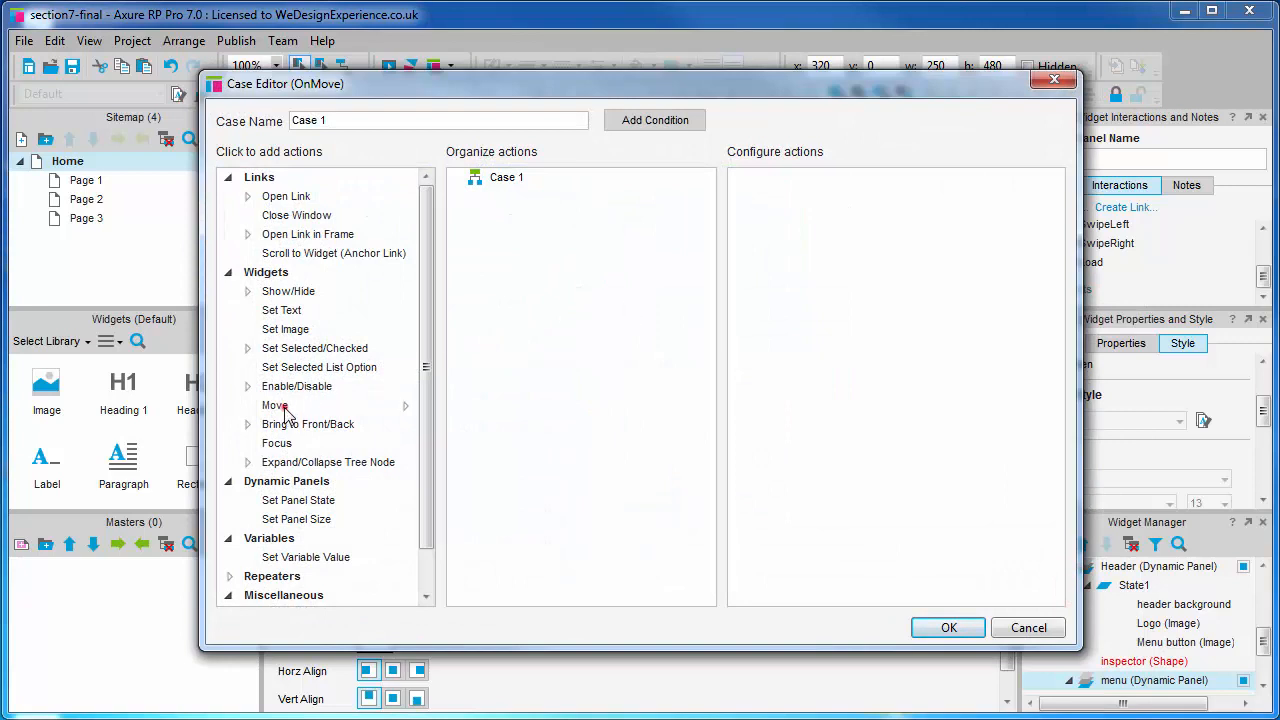
# Add a Move action that moves the Content and Header panels 'with this' menu panel.
pyautogui.click(274, 405)
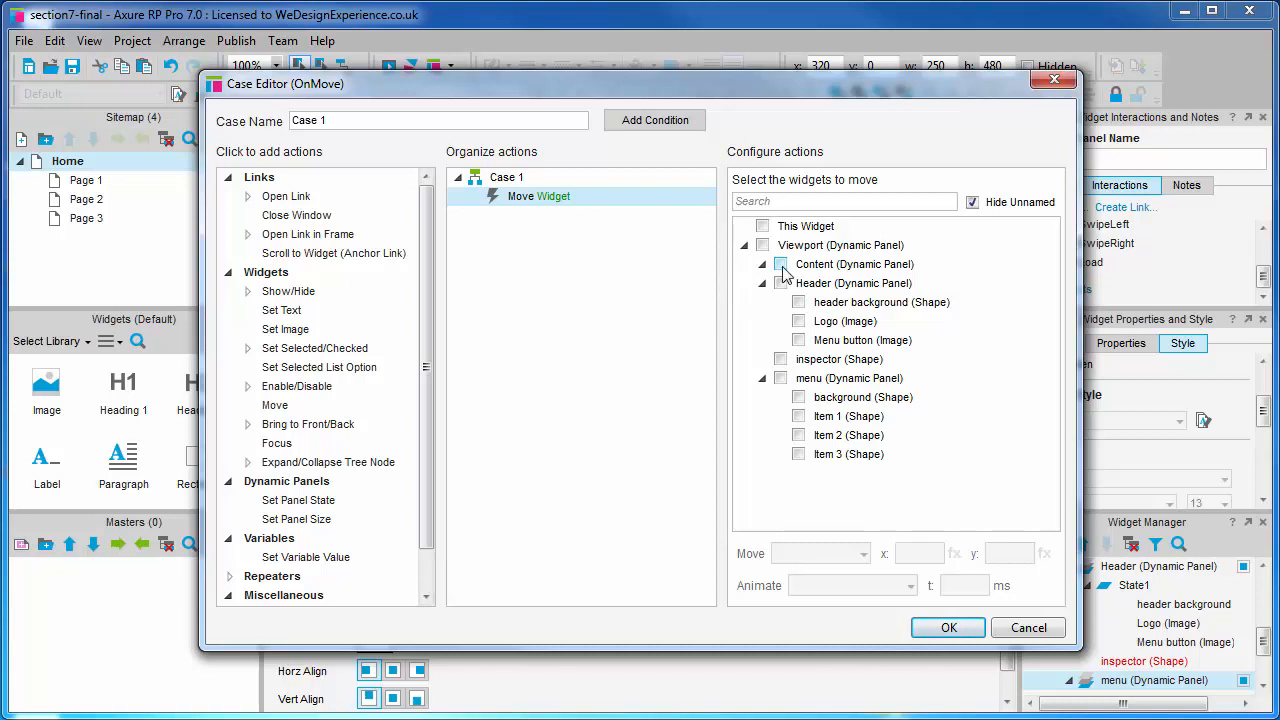
pyautogui.click(781, 264)
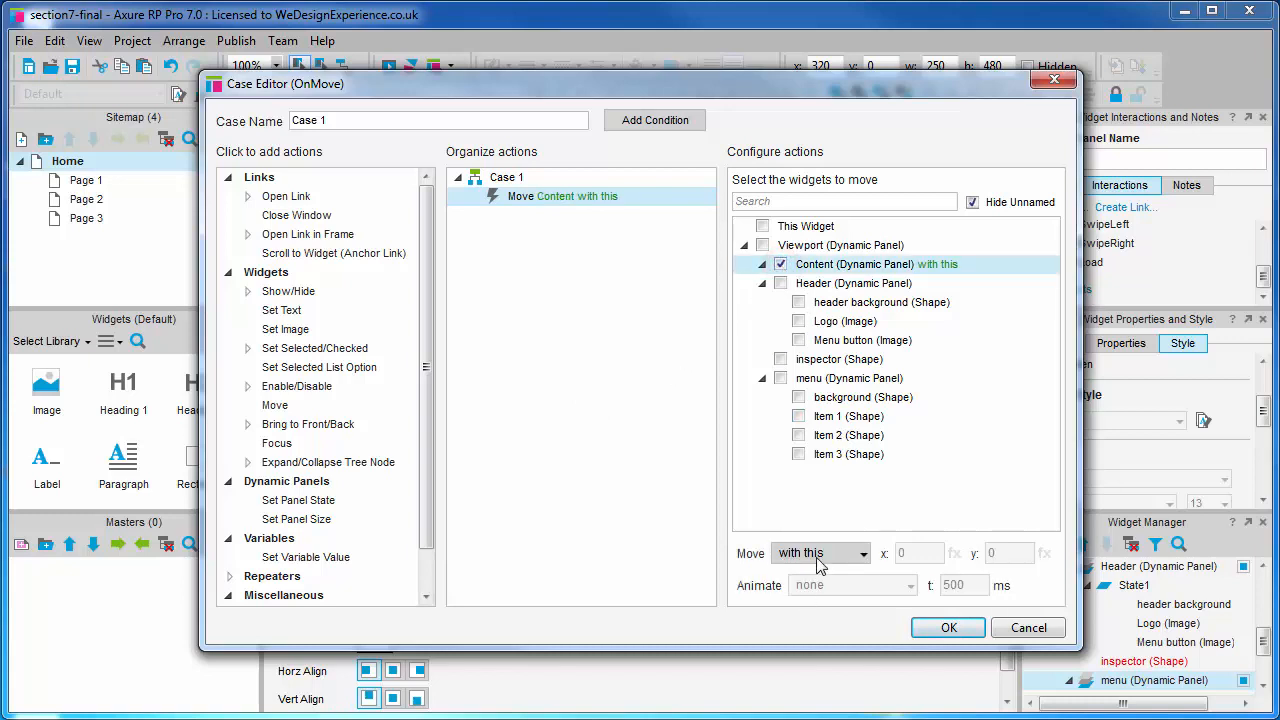
pyautogui.click(820, 553)
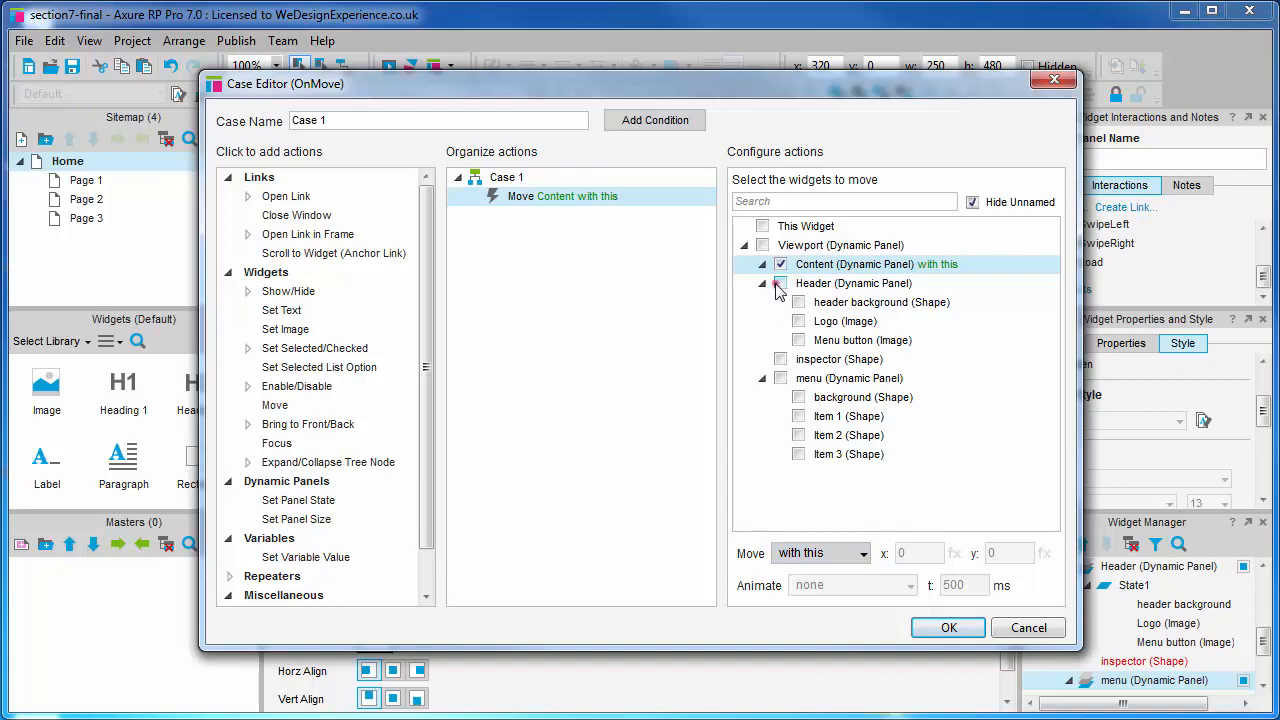
pyautogui.click(781, 283)
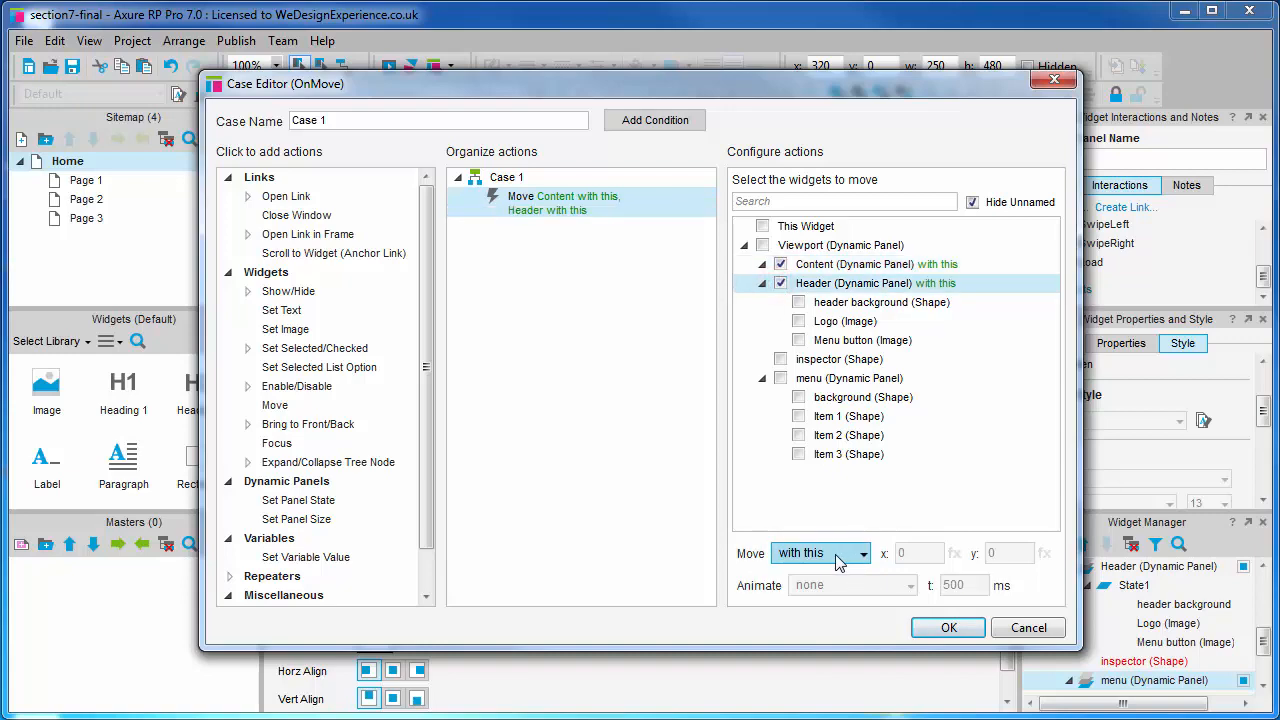
pyautogui.click(947, 627)
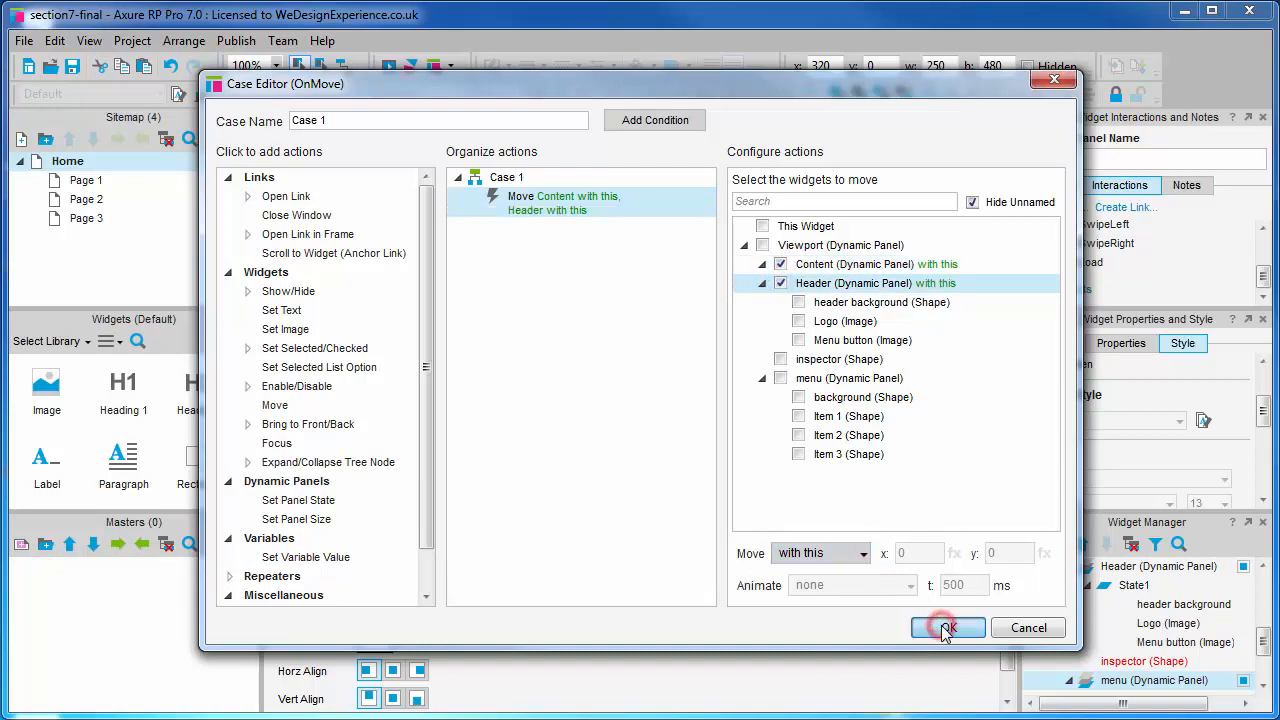
pyautogui.click(946, 627)
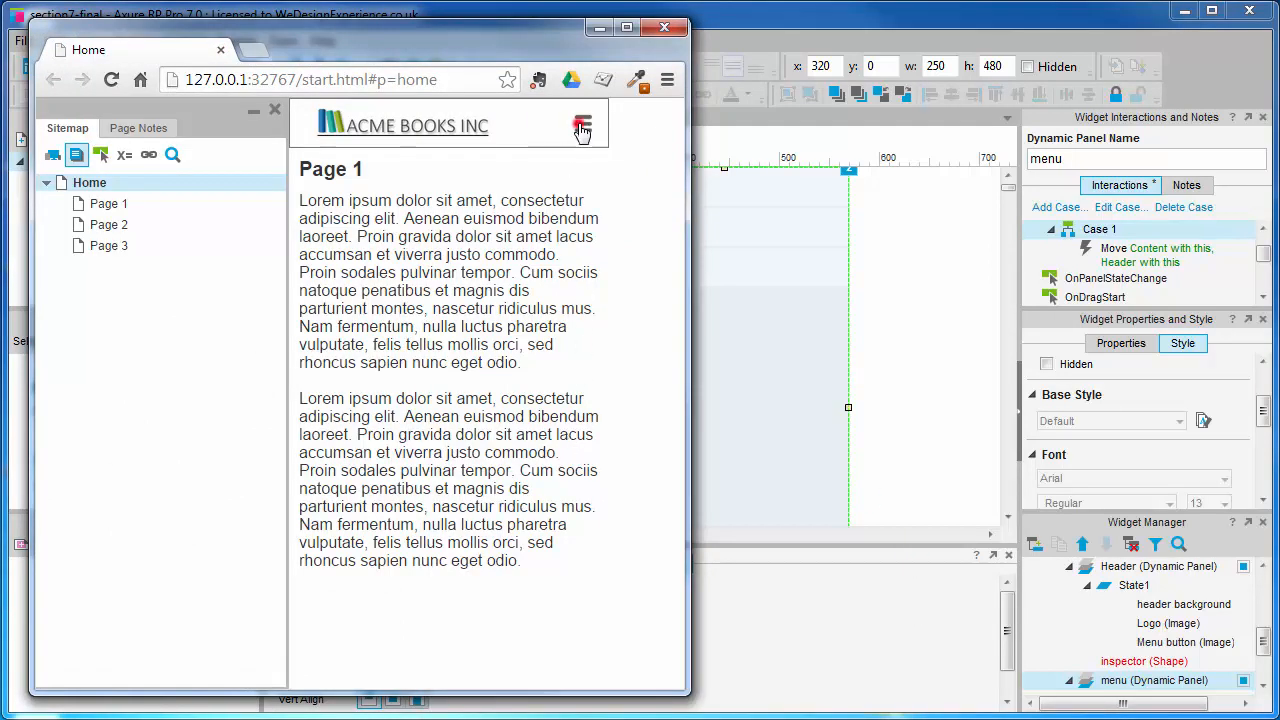
# Click the hamburger in the preview to slide the menu in, then click again to slide it back.
pyautogui.click(582, 126)
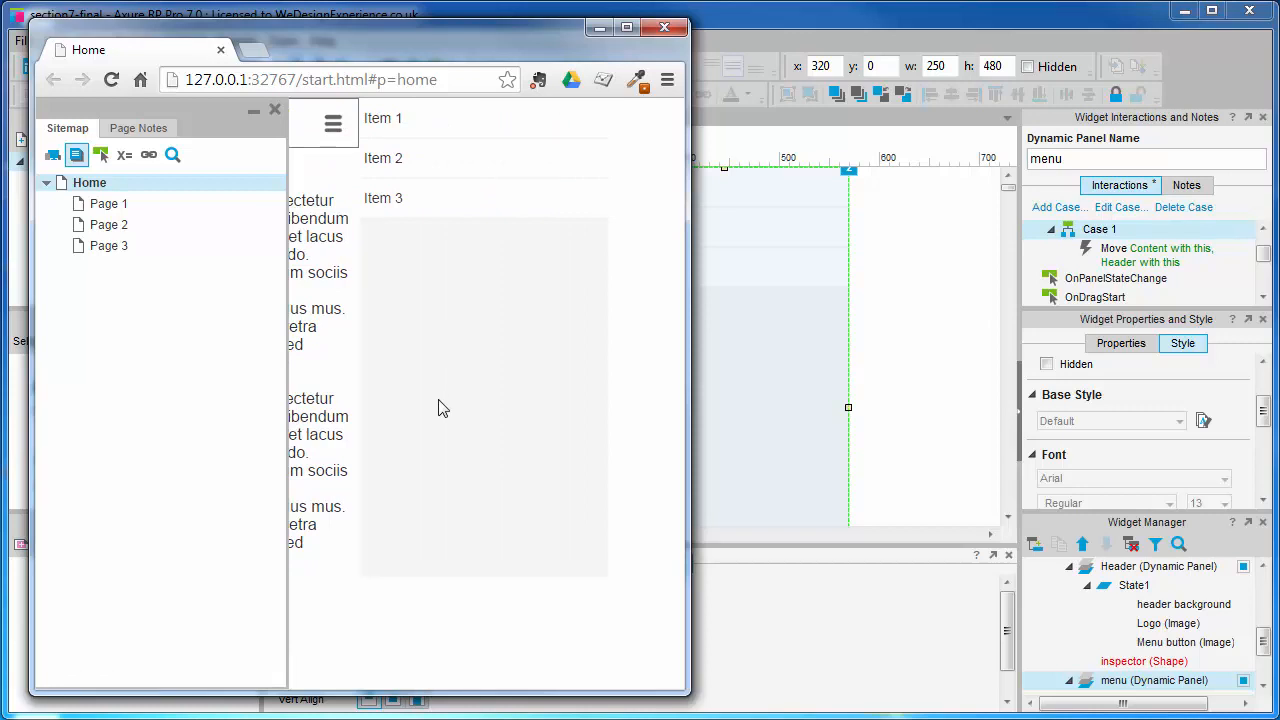
pyautogui.moveTo(342, 176)
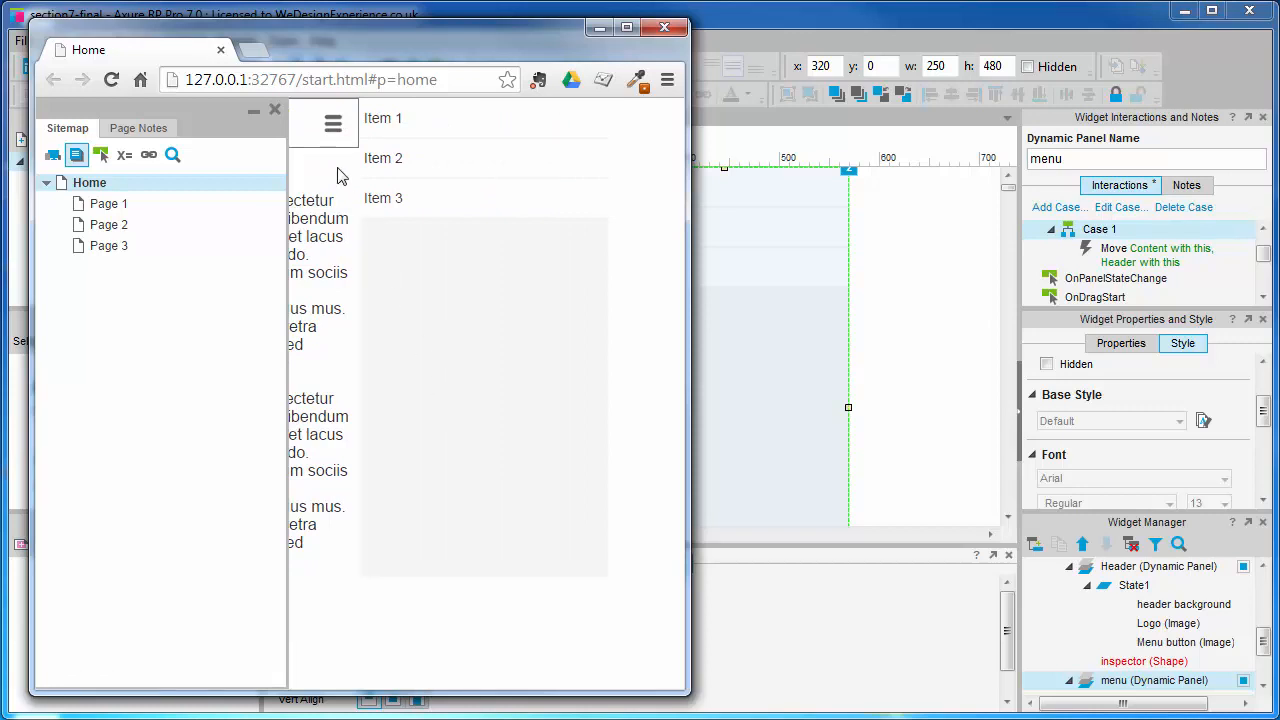
pyautogui.click(333, 123)
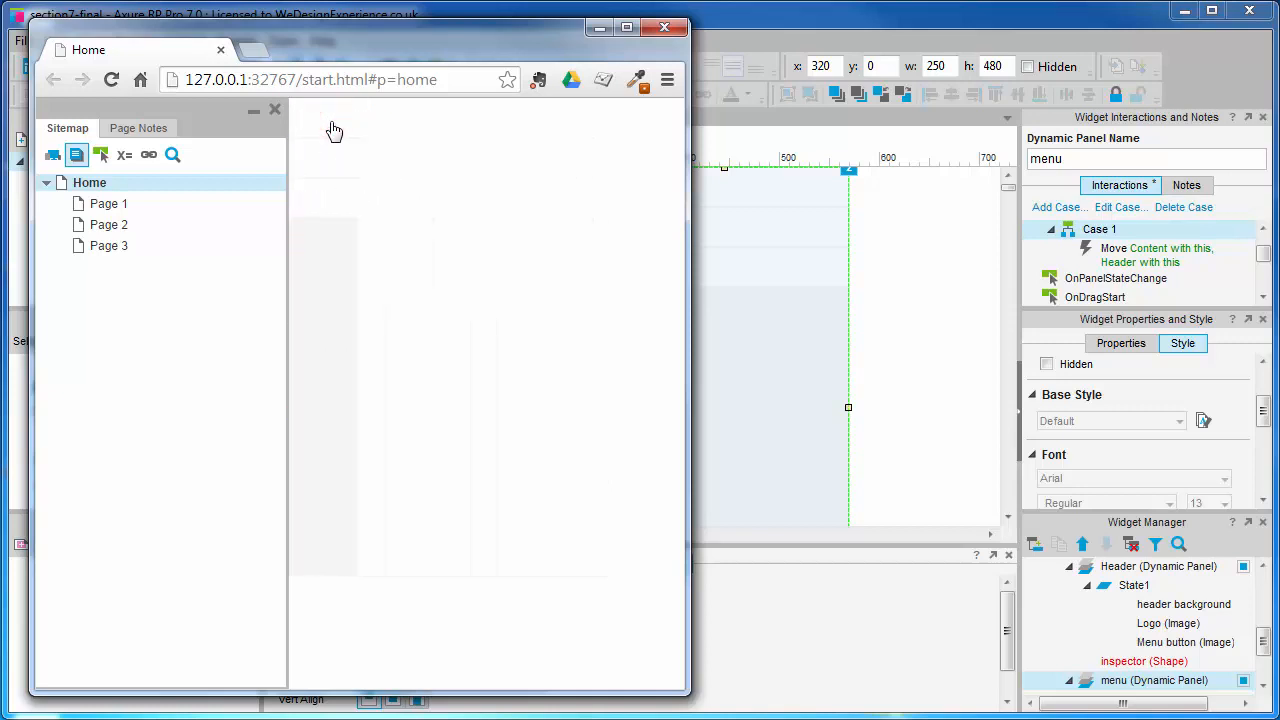
pyautogui.moveTo(598, 336)
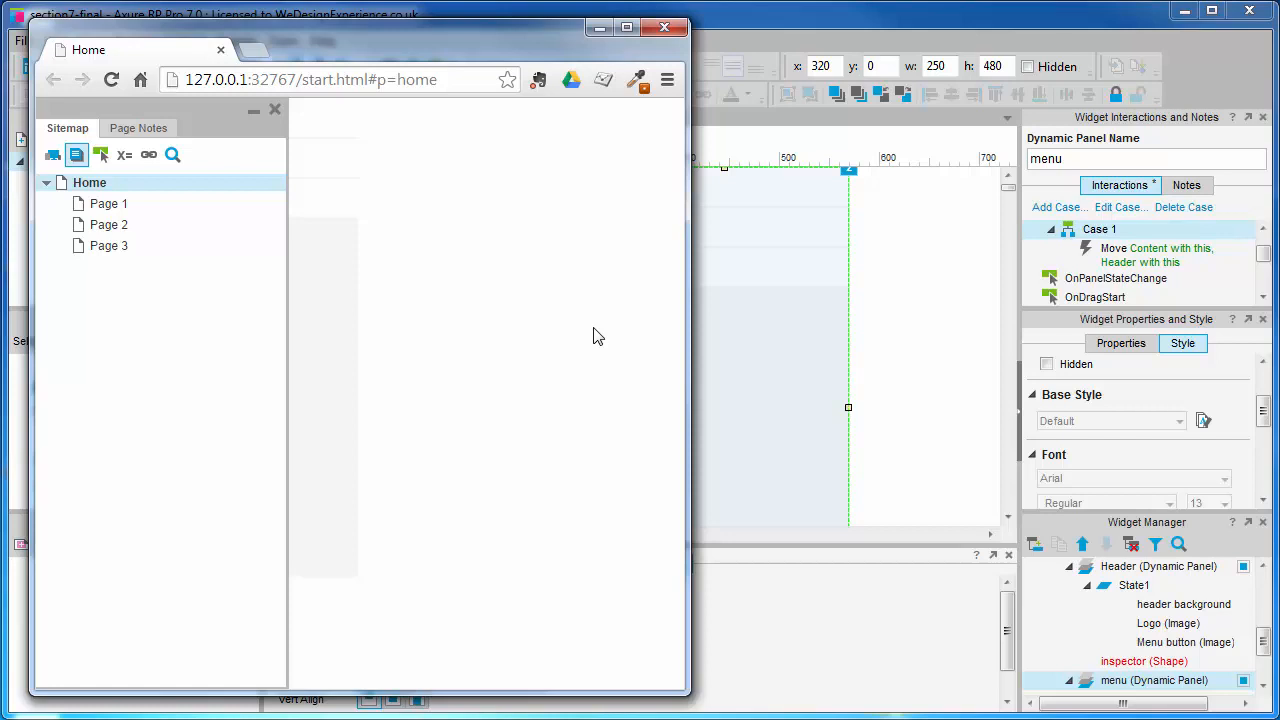
# Close the preview and drag the Menu button to the right end of Header State1.
pyautogui.click(663, 27)
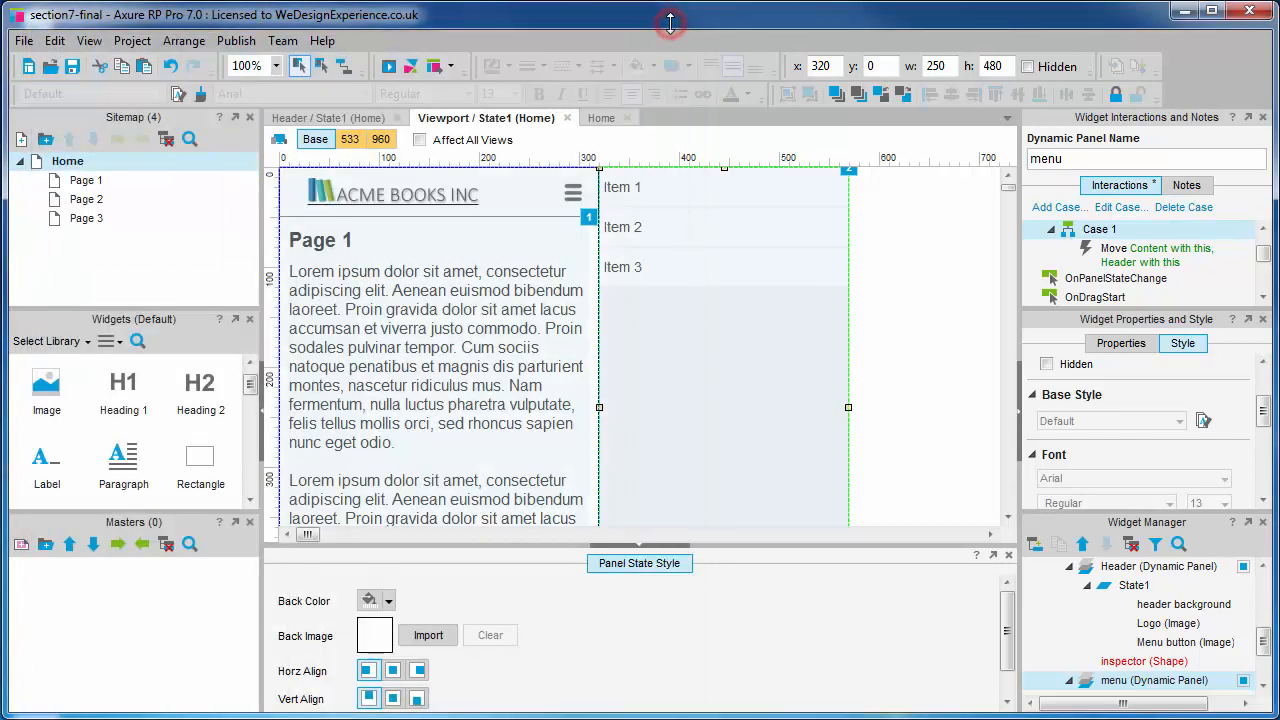
pyautogui.moveTo(823, 388)
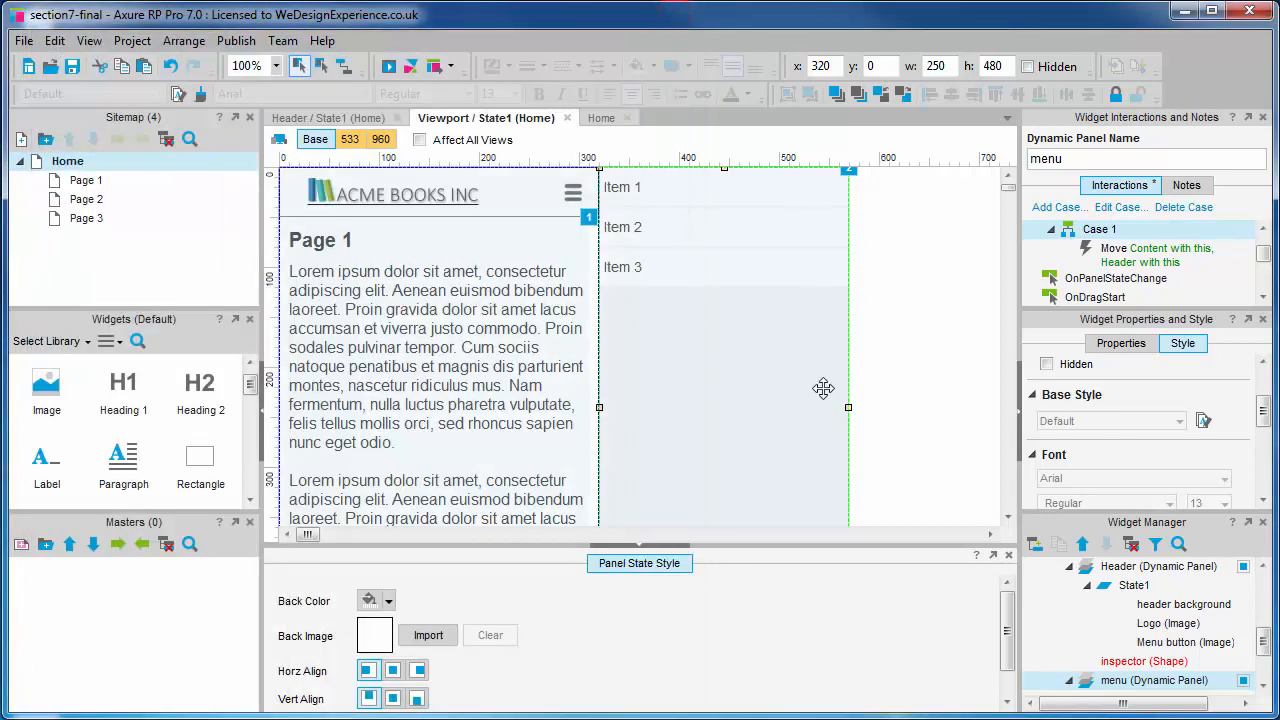
pyautogui.click(334, 117)
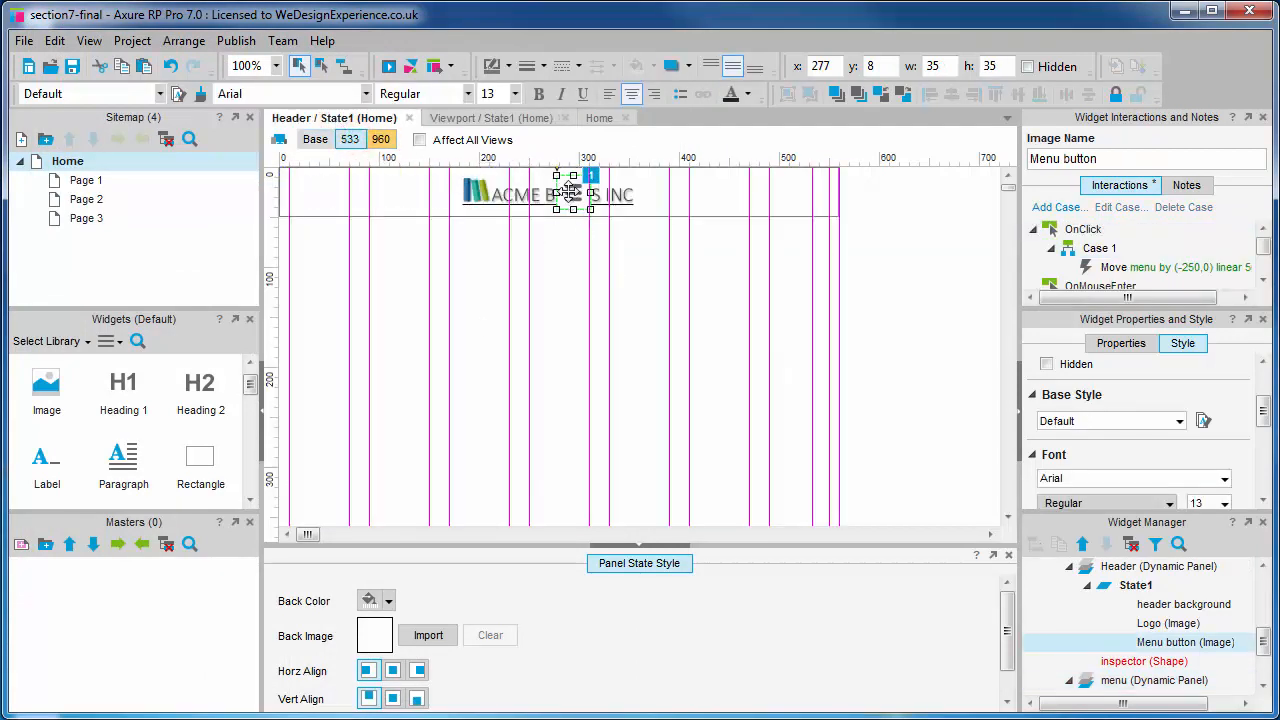
pyautogui.moveTo(573, 192); pyautogui.dragTo(775, 192)
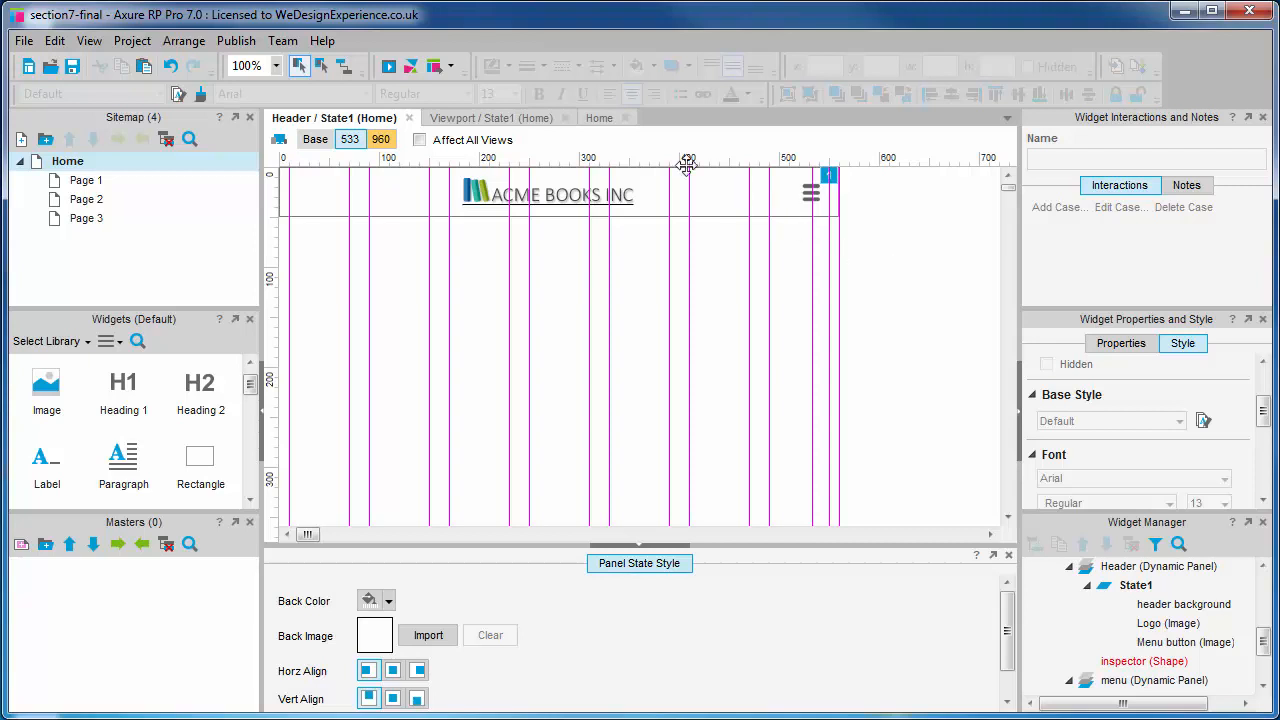
# Switch to the 960 adaptive view, then select and right-click the Menu button.
pyautogui.click(380, 139)
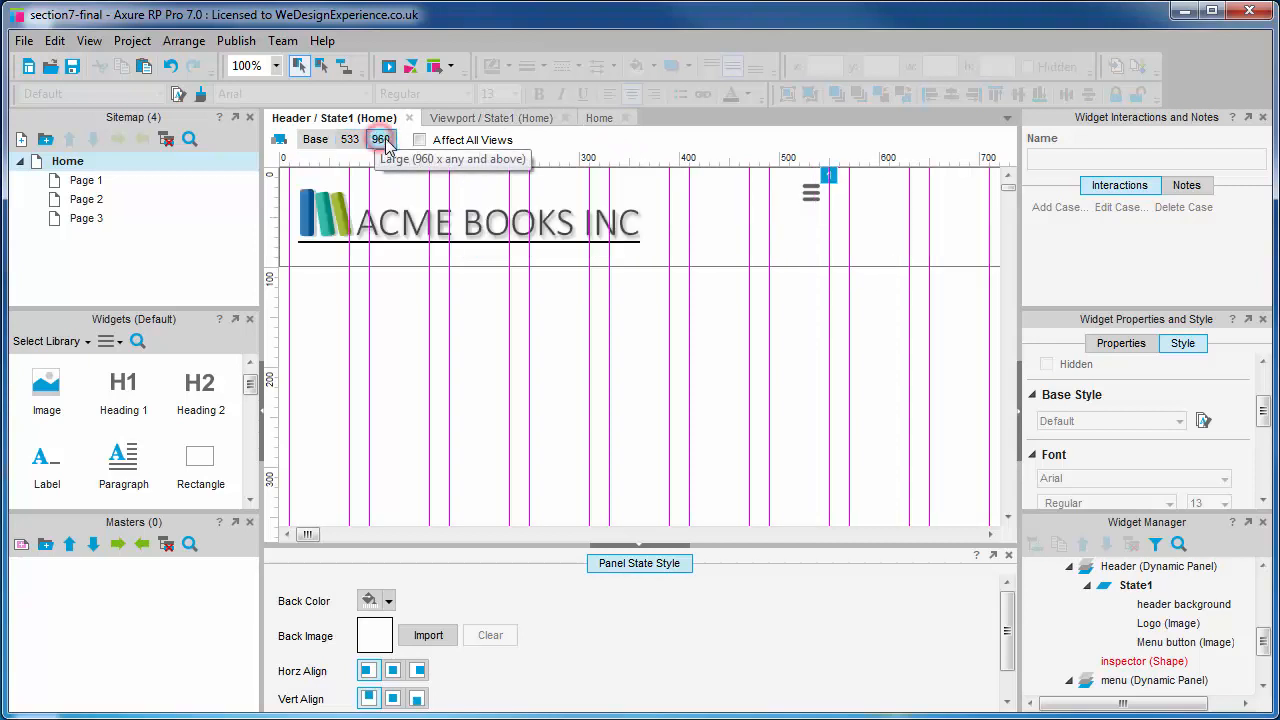
pyautogui.click(810, 192)
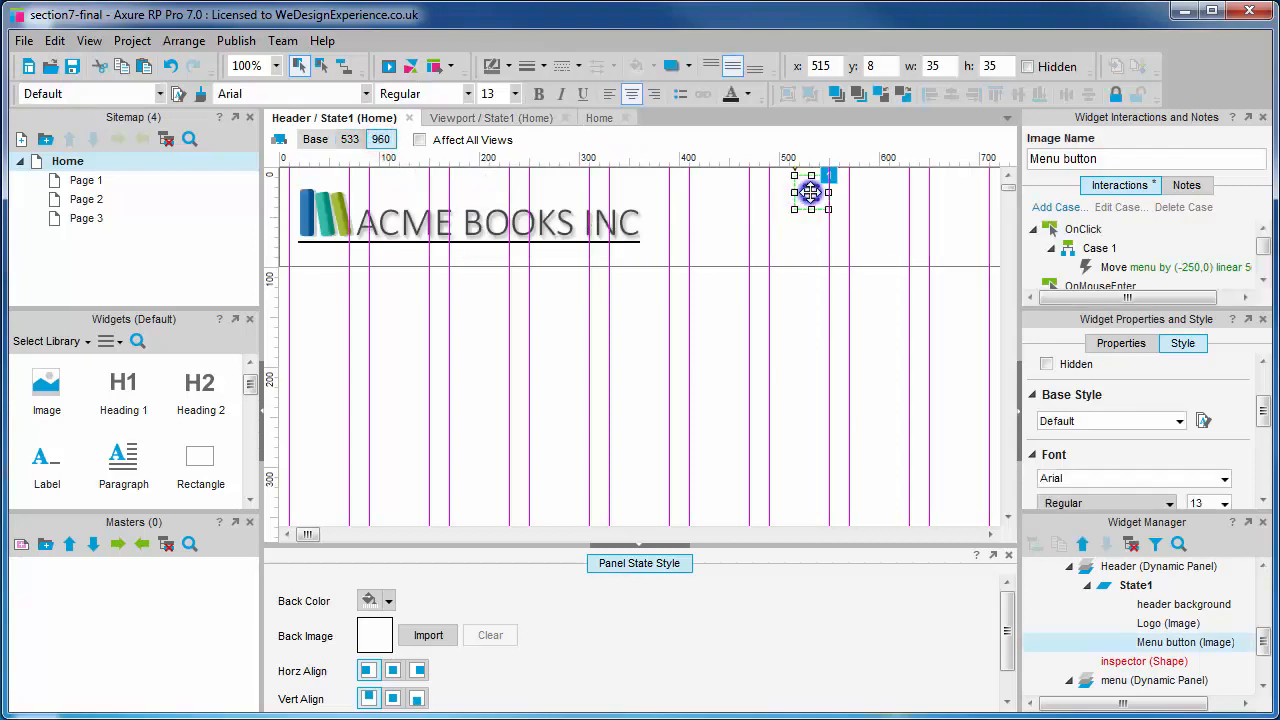
pyautogui.rightClick(810, 193)
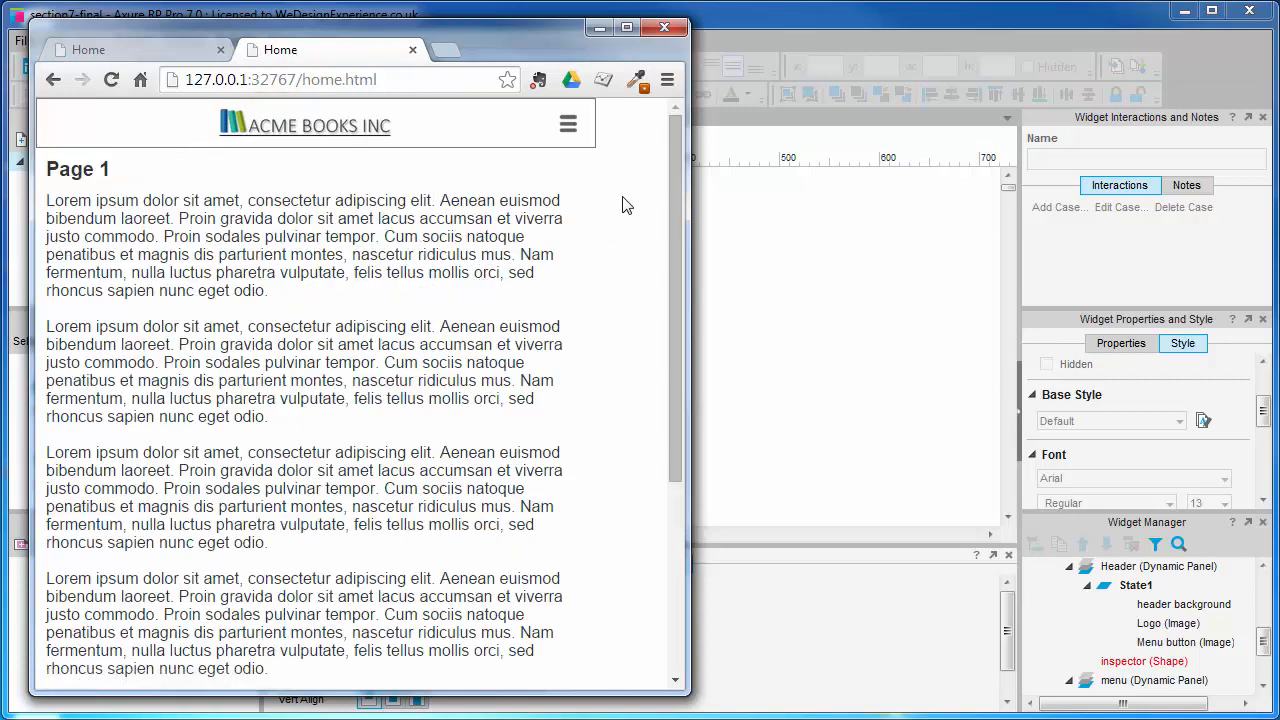
# Click the burger icon in the Chrome preview to slide in the Items 1–3 menu.
pyautogui.click(568, 124)
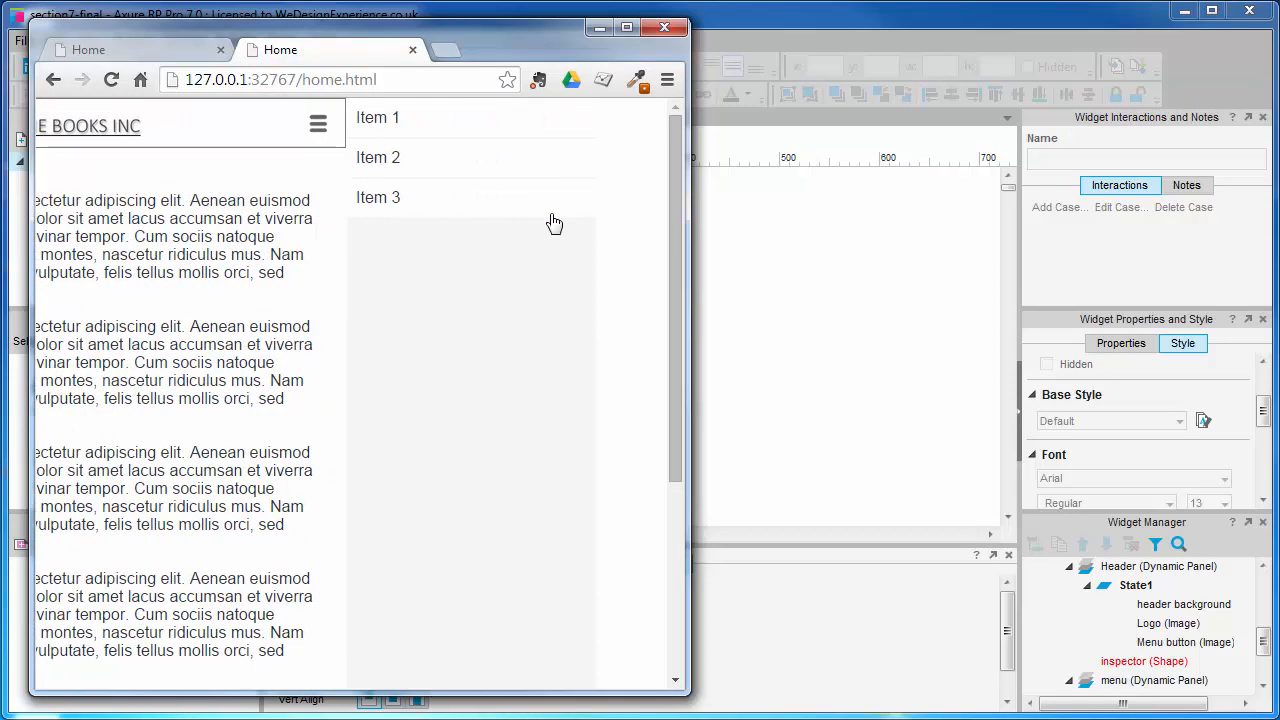
pyautogui.moveTo(690, 216)
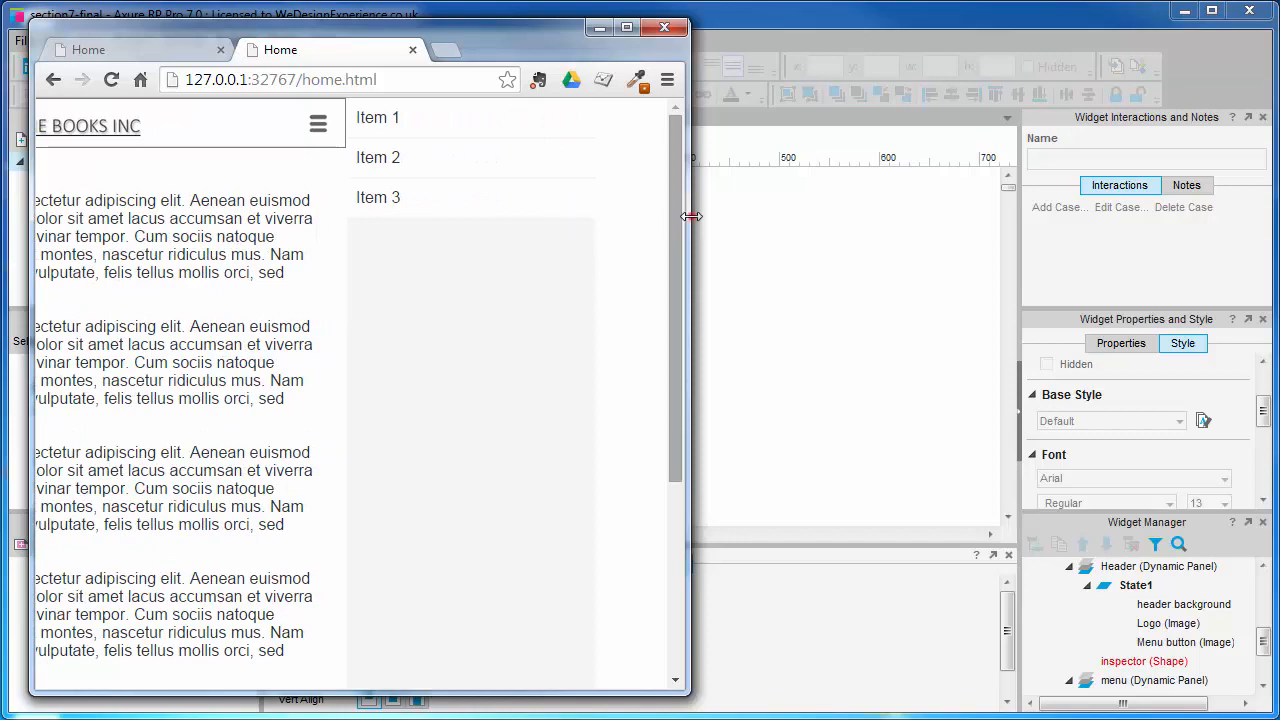